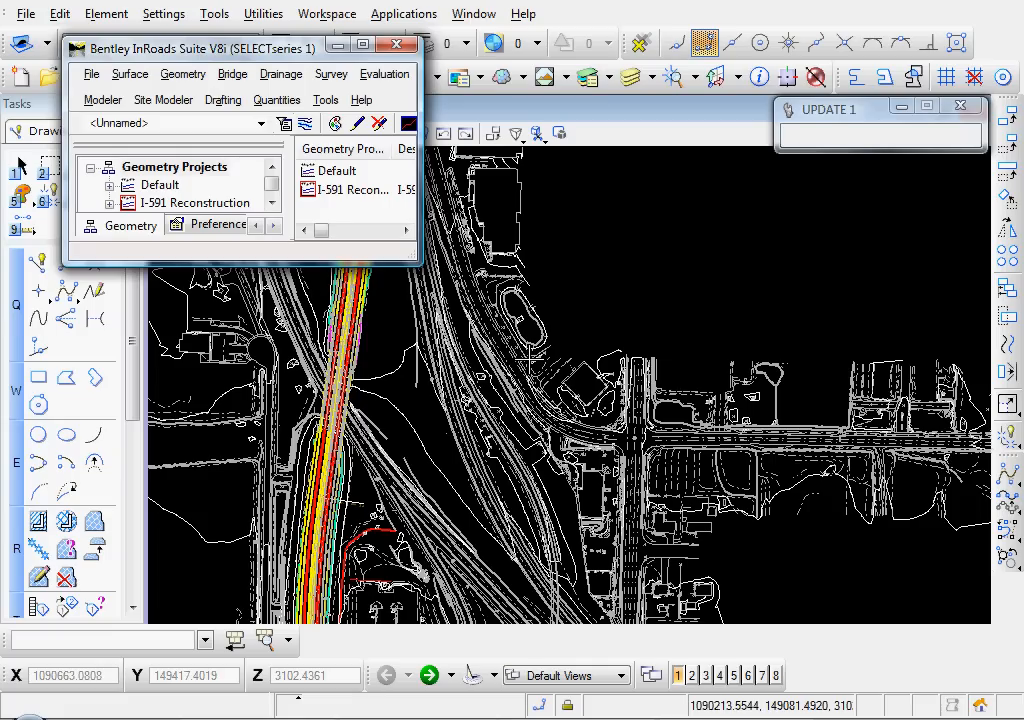
mouse_move(528, 363)
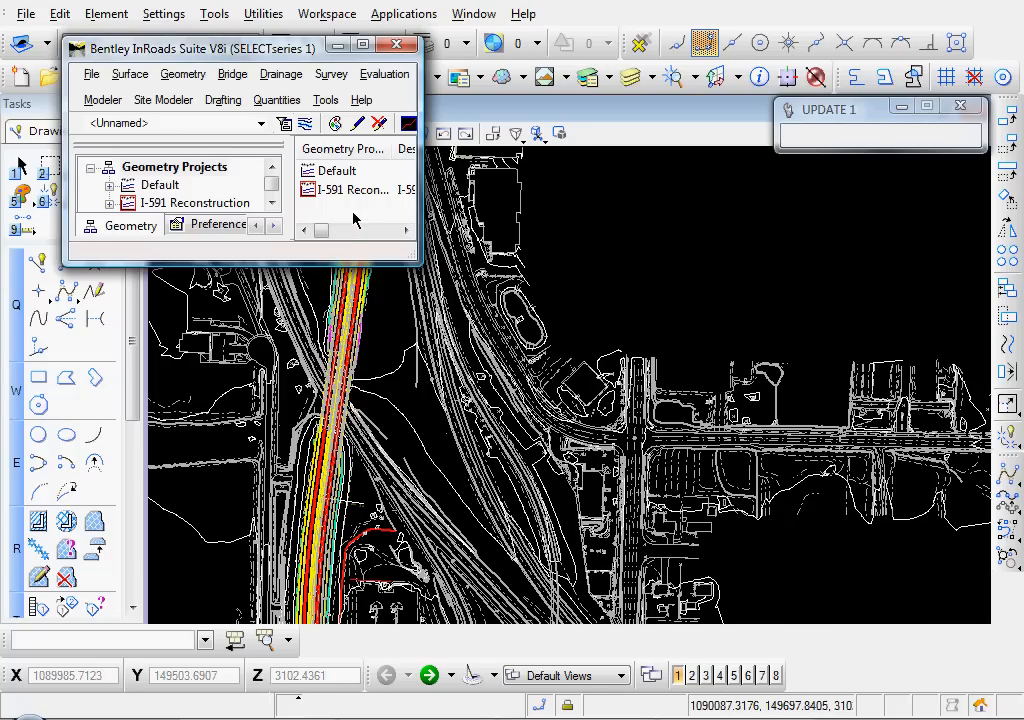
mouse_move(333, 123)
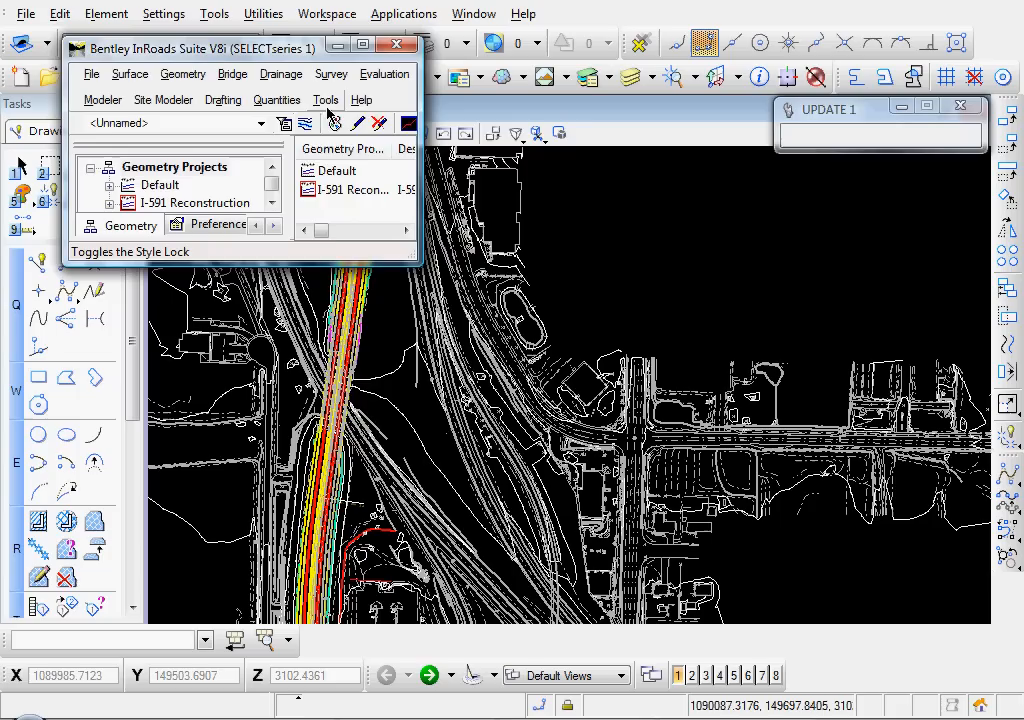
Launch the Plan and Profile Generator from the Drafting menu
left_click(325, 99)
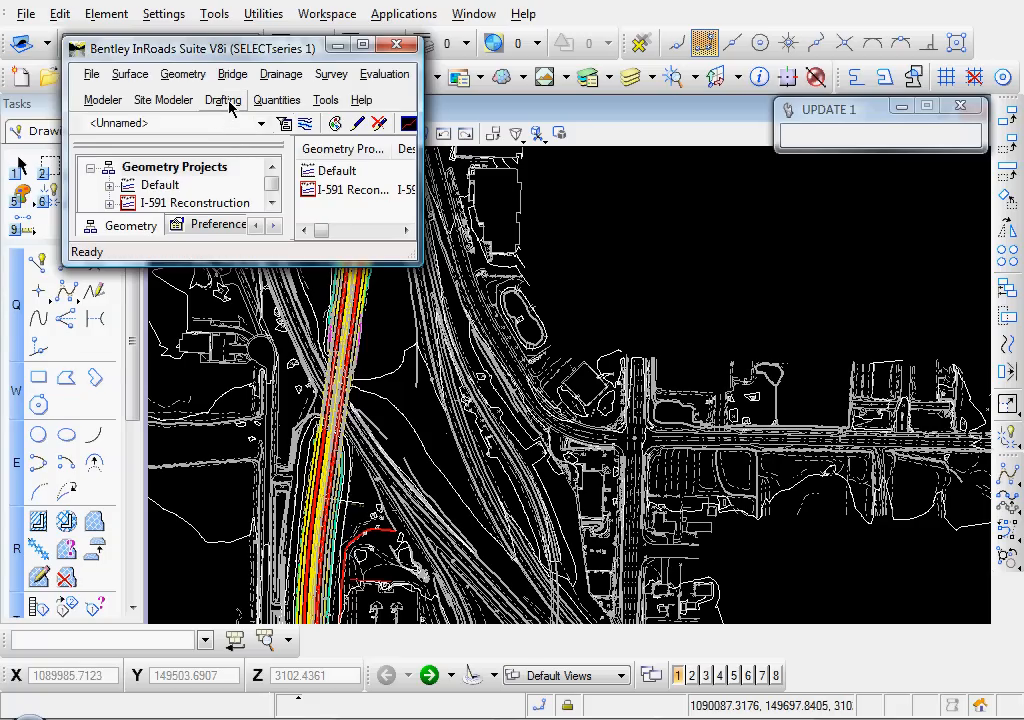
left_click(223, 99)
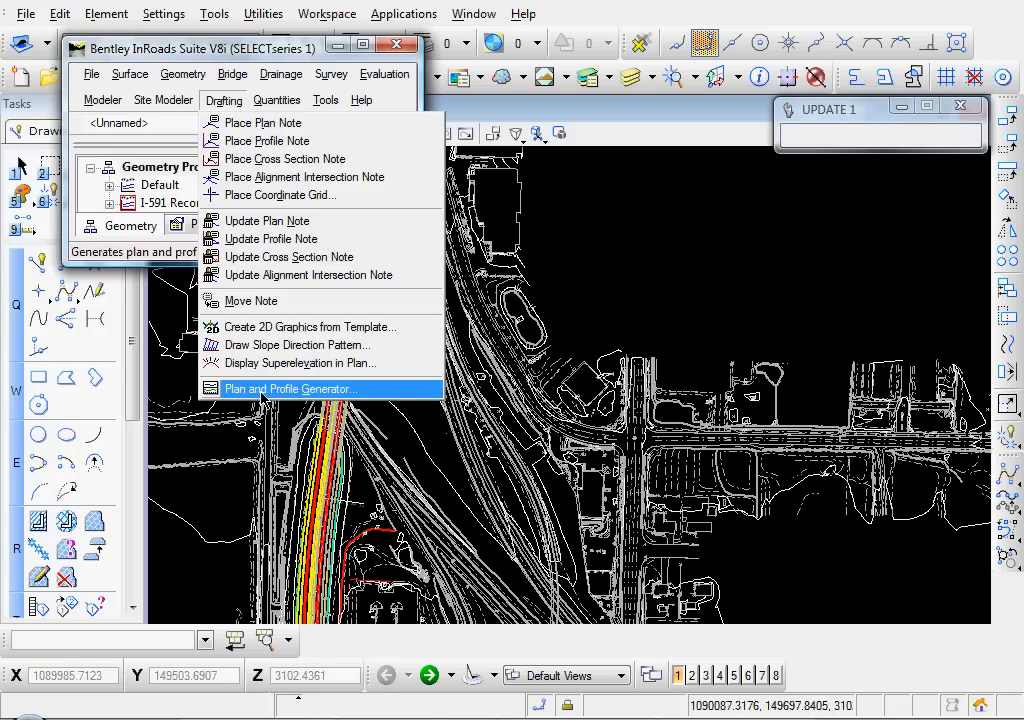
left_click(290, 388)
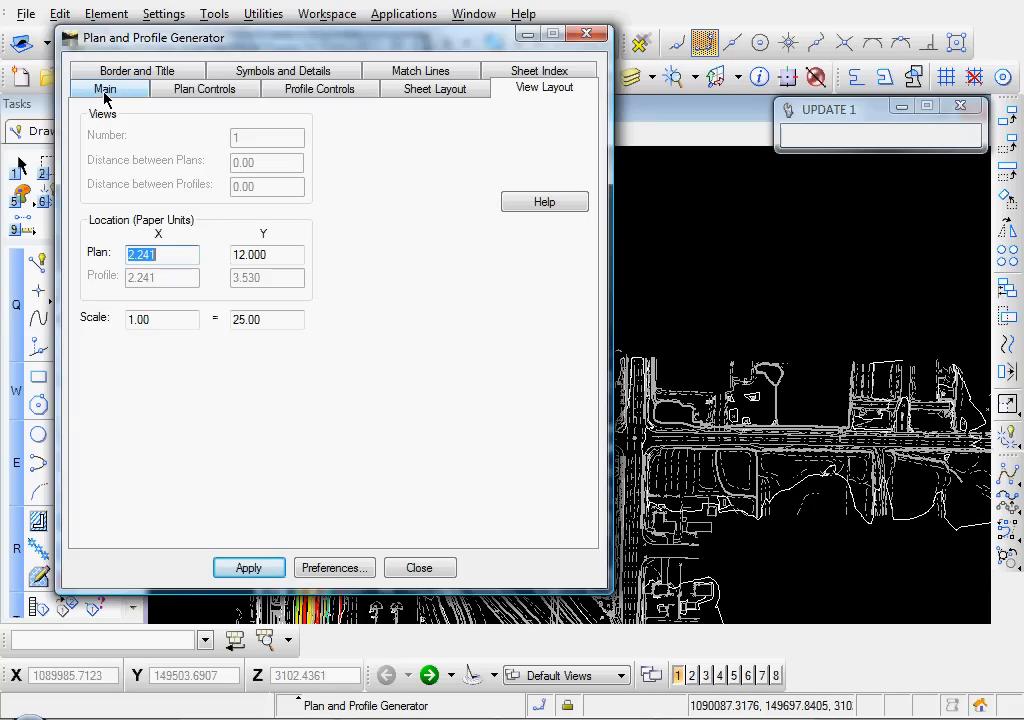
Set Main to Plan and Profile for I-591 Reconstruction, start 355+50, stop 425+00, length 1400
left_click(105, 88)
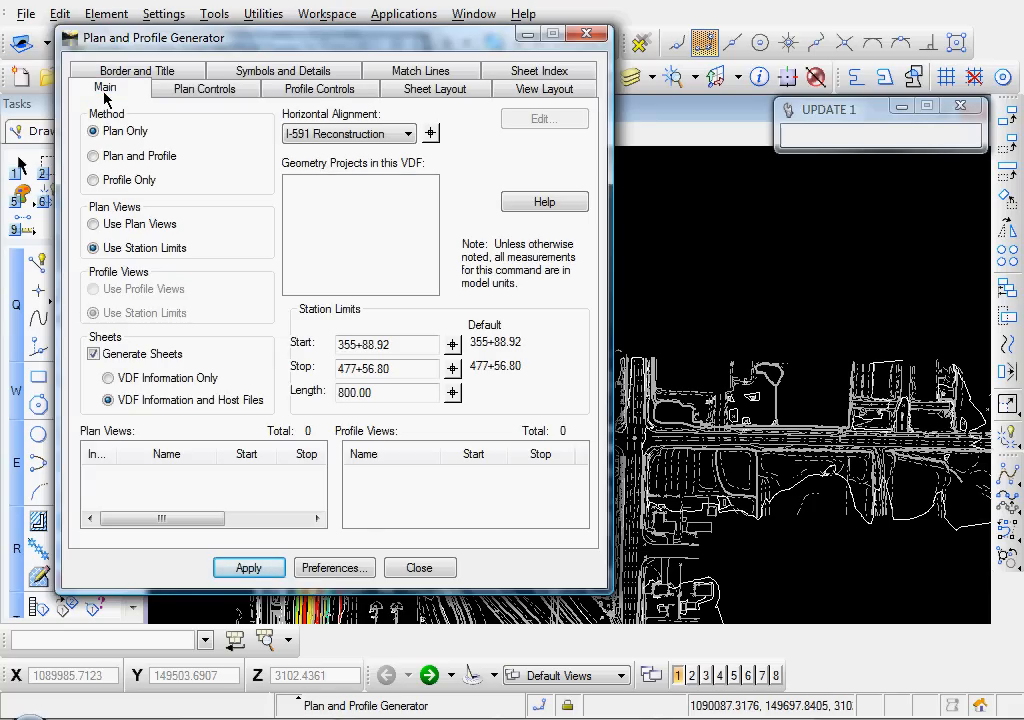
mouse_move(229, 207)
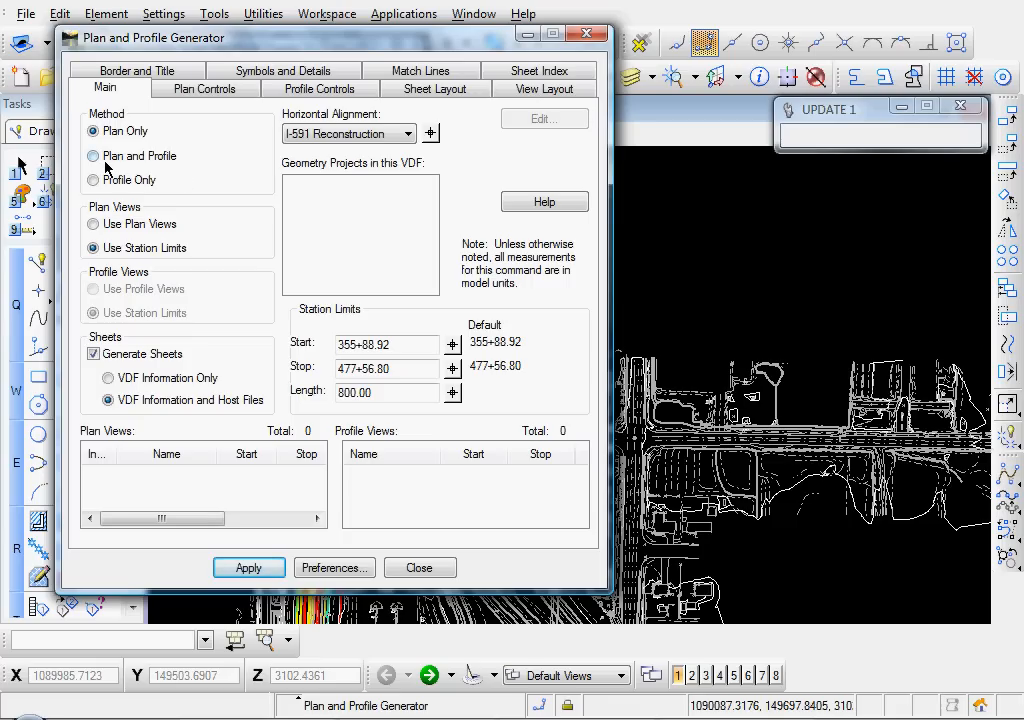
left_click(93, 155)
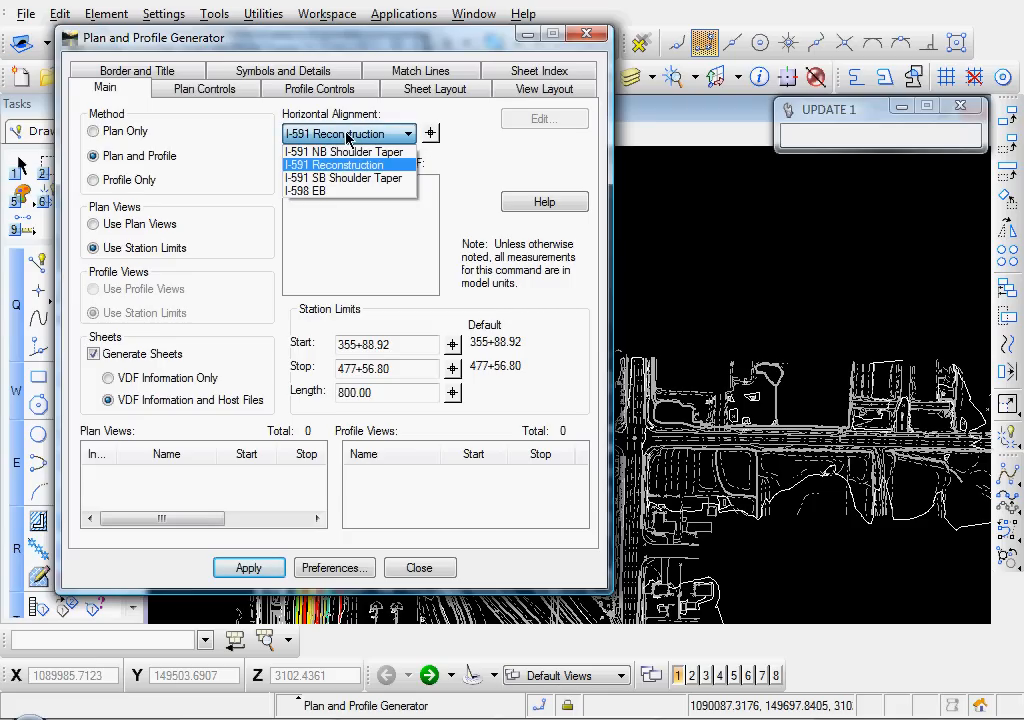
left_click(340, 164)
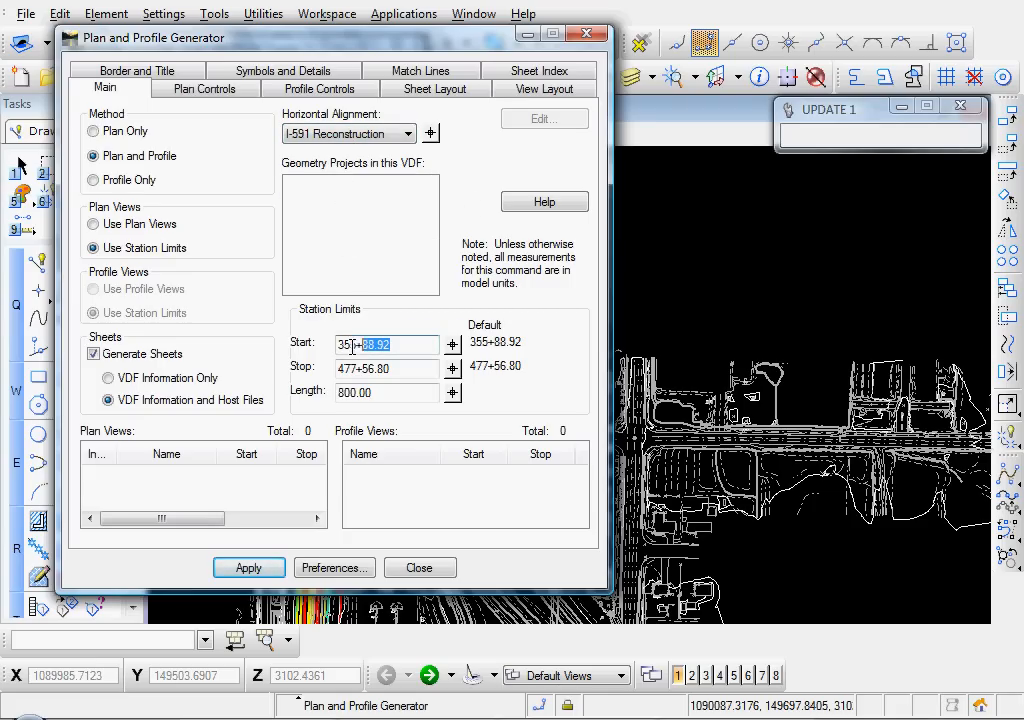
type("3")
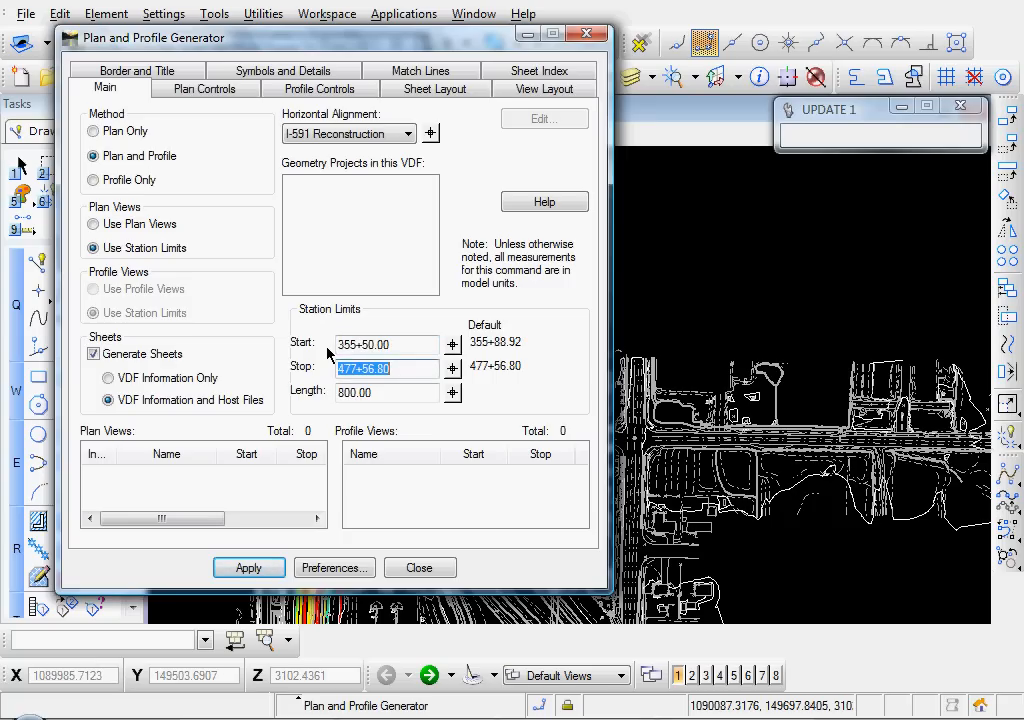
type("42500")
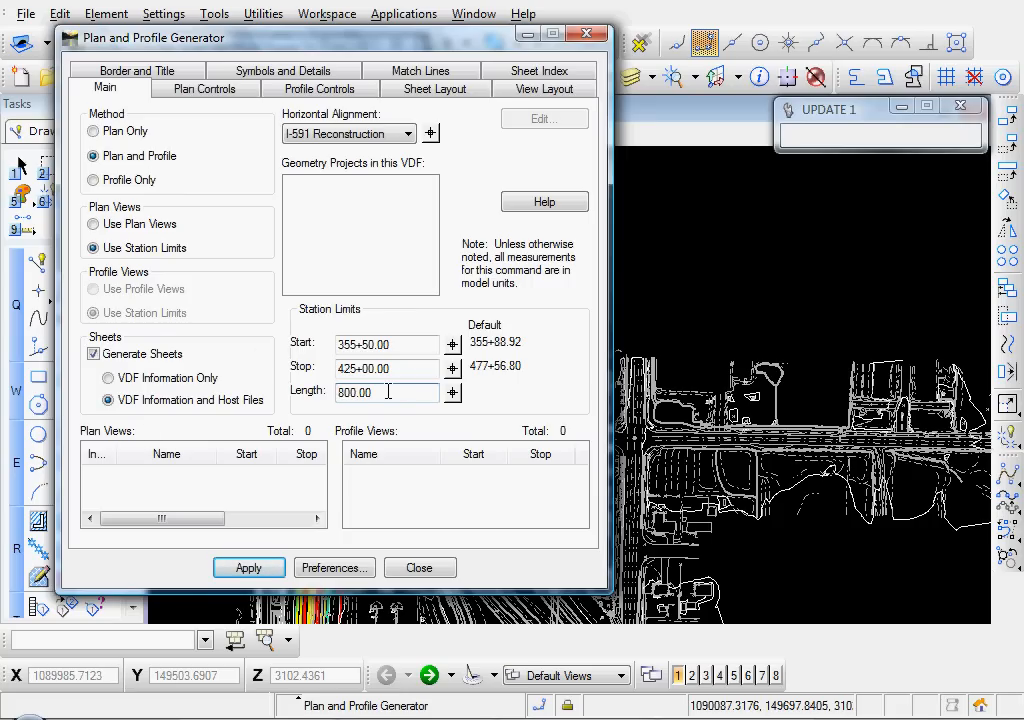
type("1400")
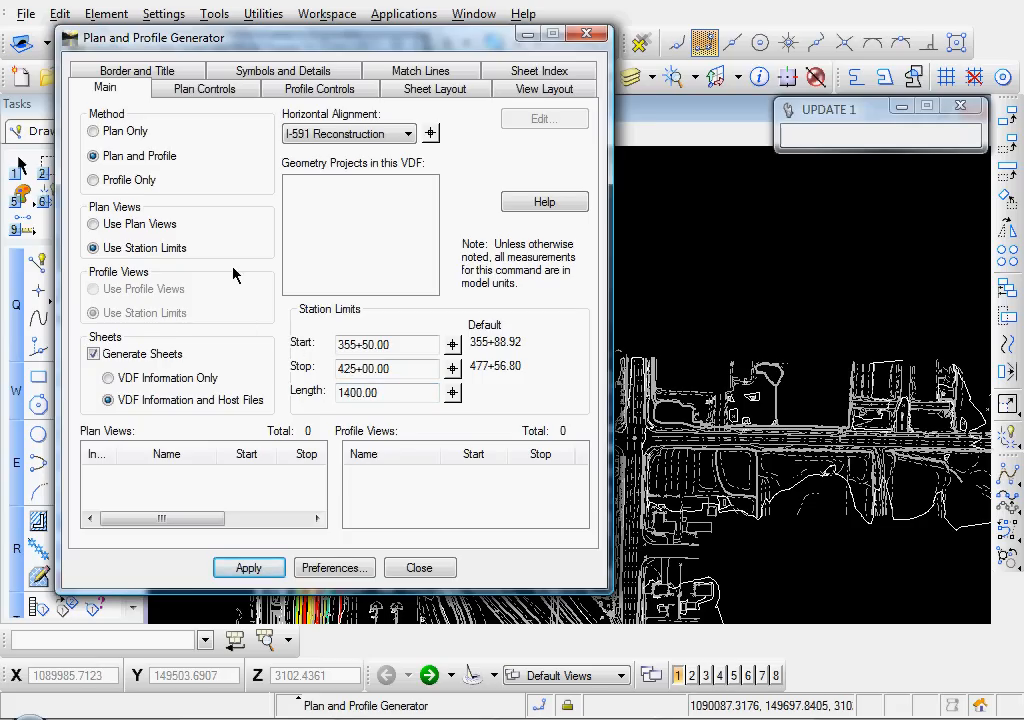
mouse_move(222, 213)
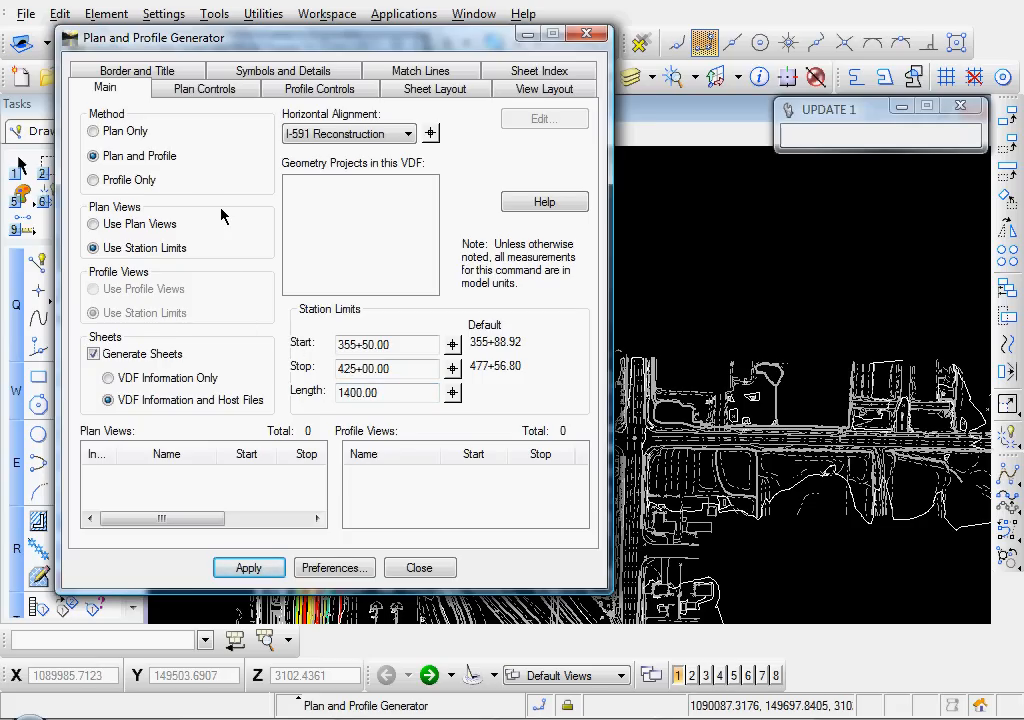
mouse_move(195, 155)
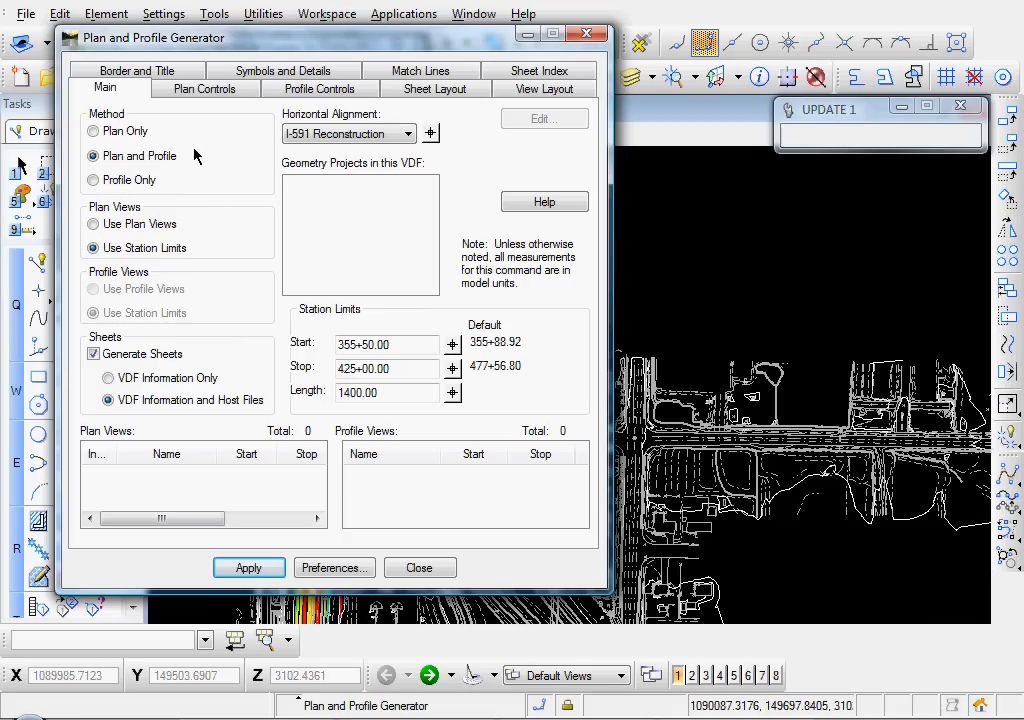
In Plan Controls set Width Left to -175 so the plan strip is 175 each side
left_click(204, 88)
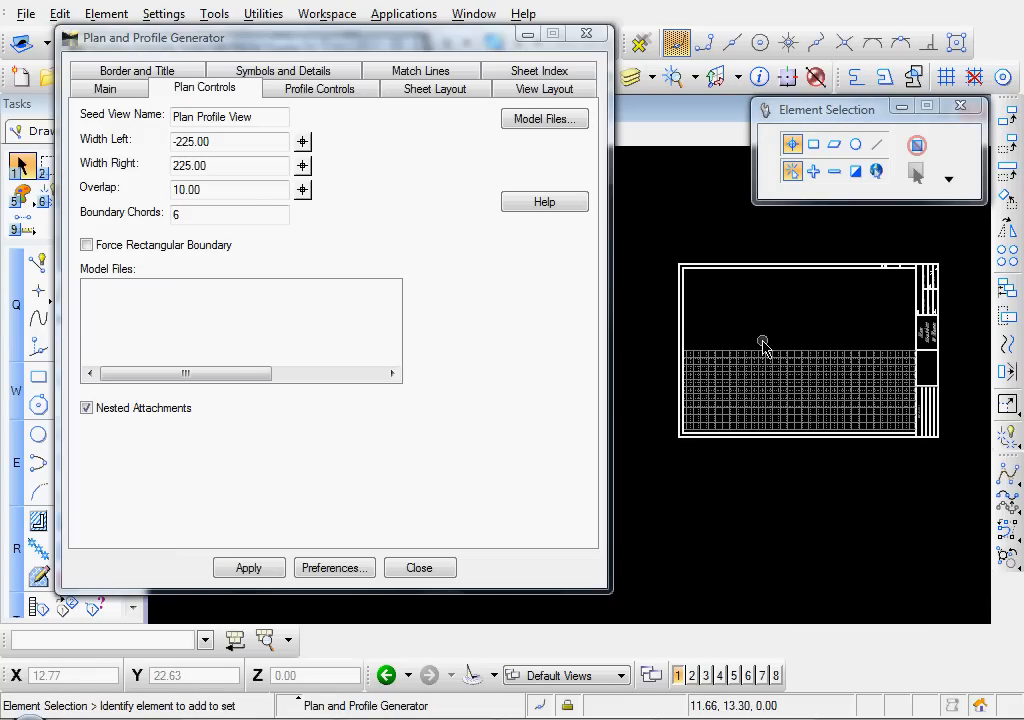
mouse_move(750, 358)
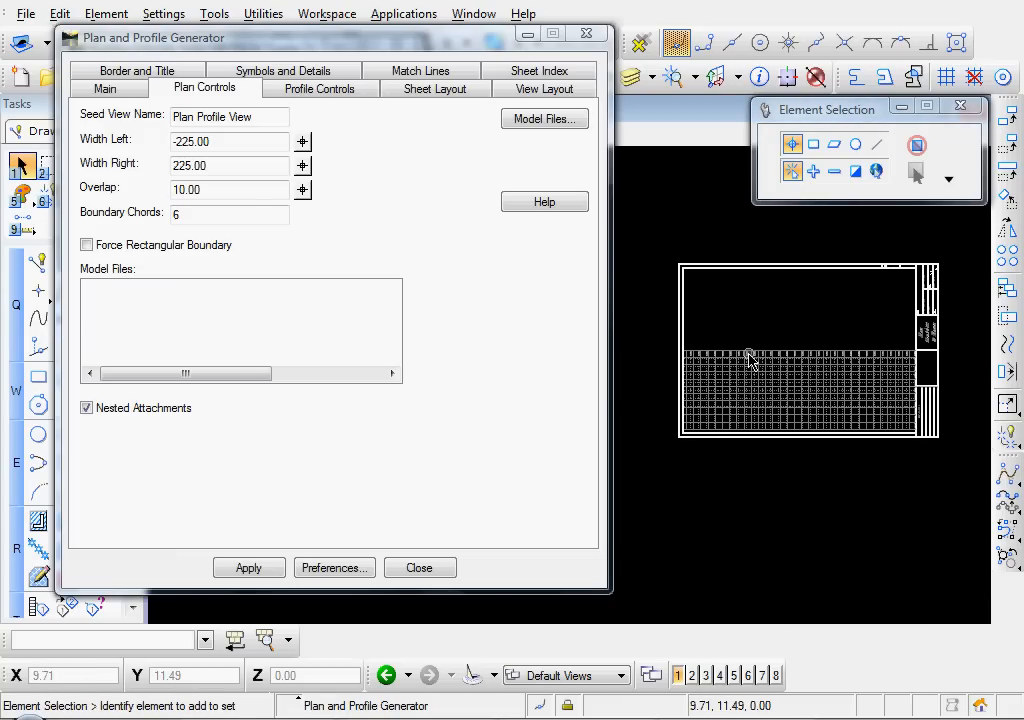
mouse_move(773, 322)
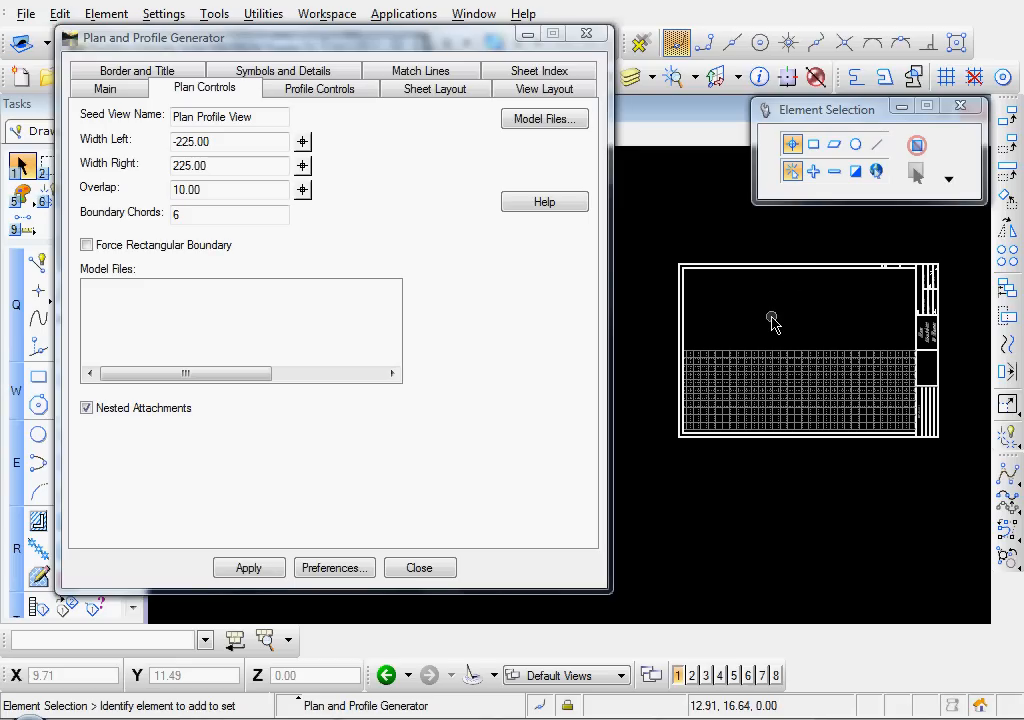
mouse_move(738, 281)
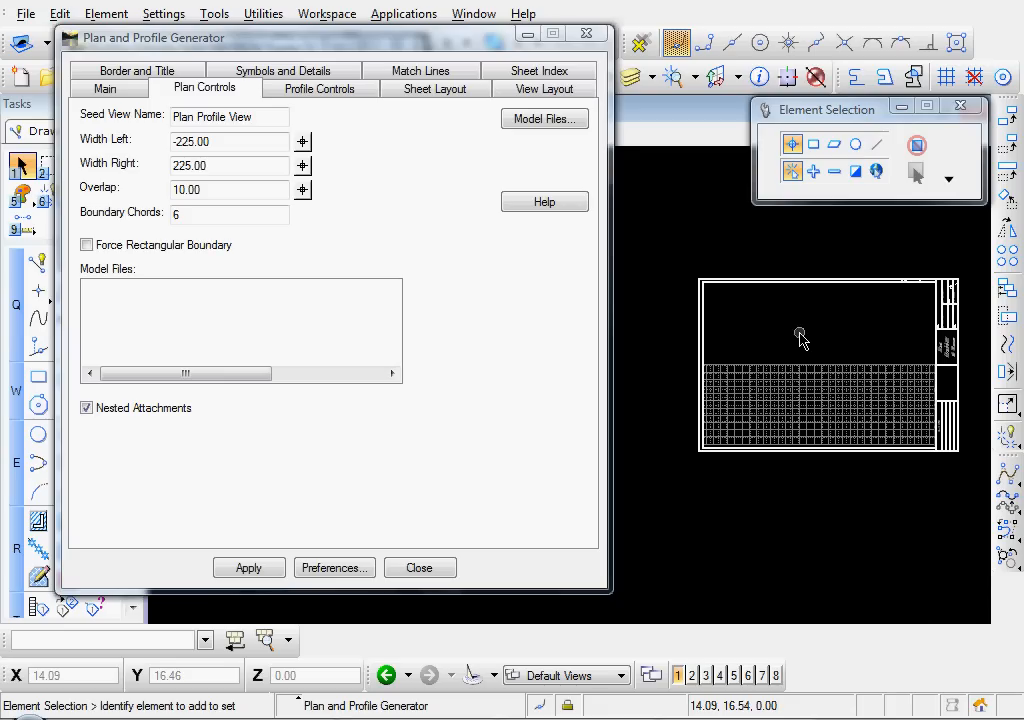
mouse_move(818, 328)
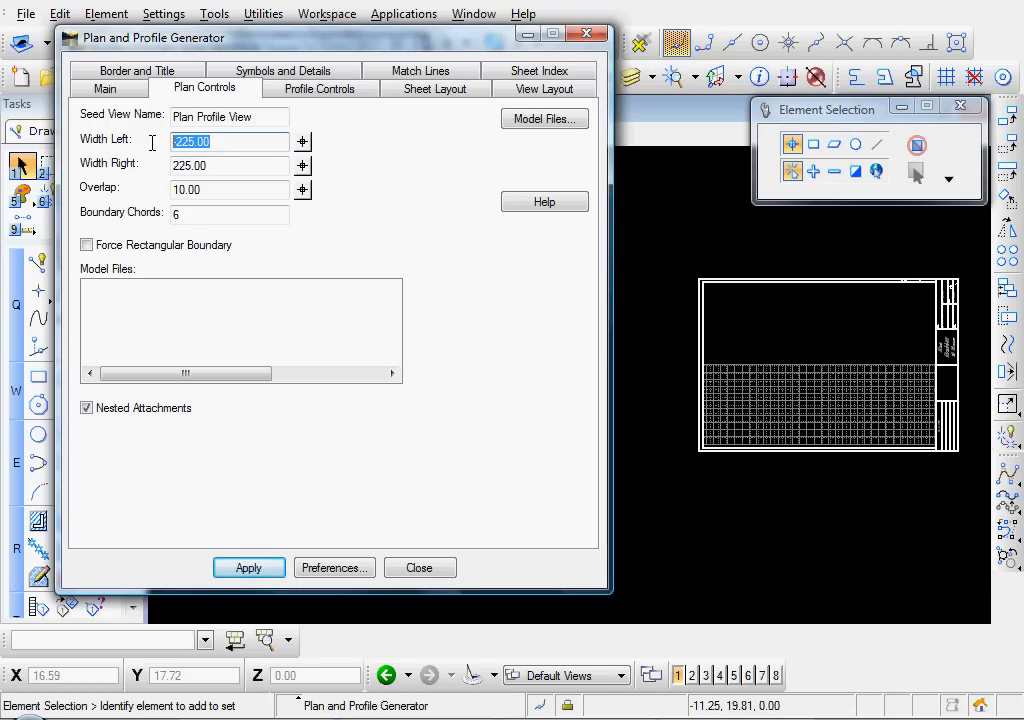
type("-175")
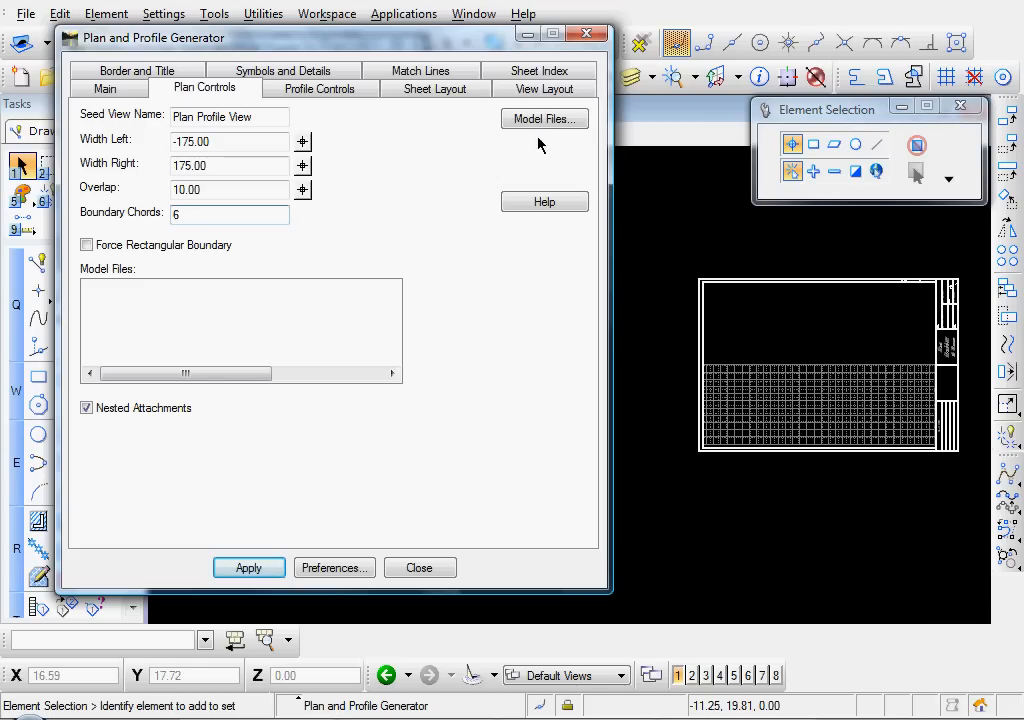
Attach I-591 Original Ground Contours.dgn and I-591 Reconstruction.dgn as plan model files
left_click(544, 118)
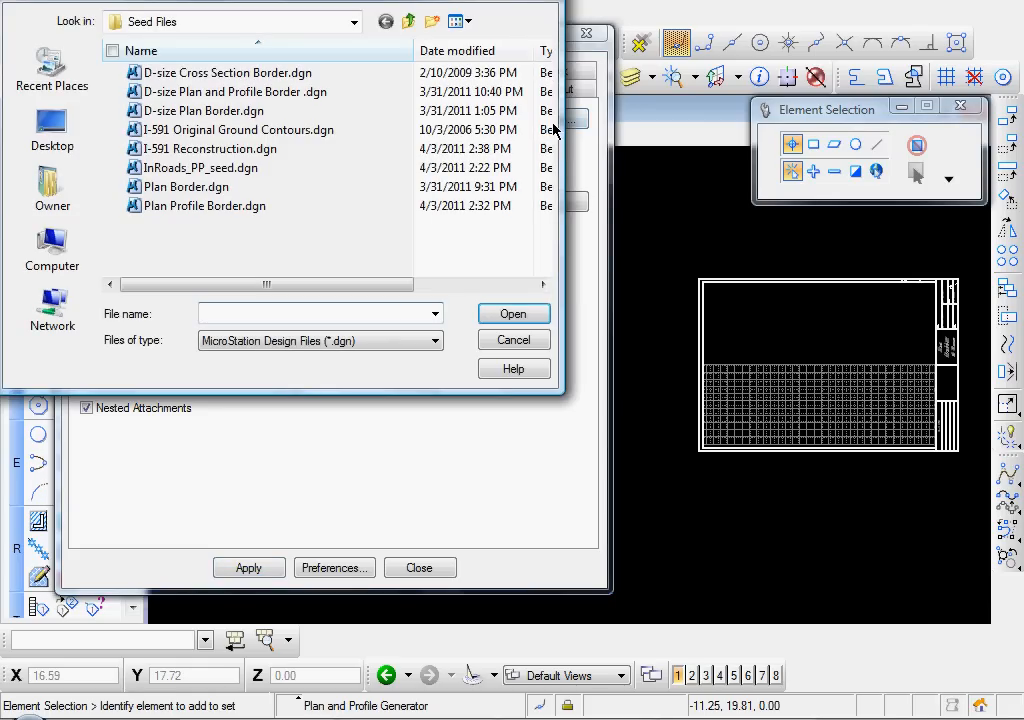
left_click(238, 129)
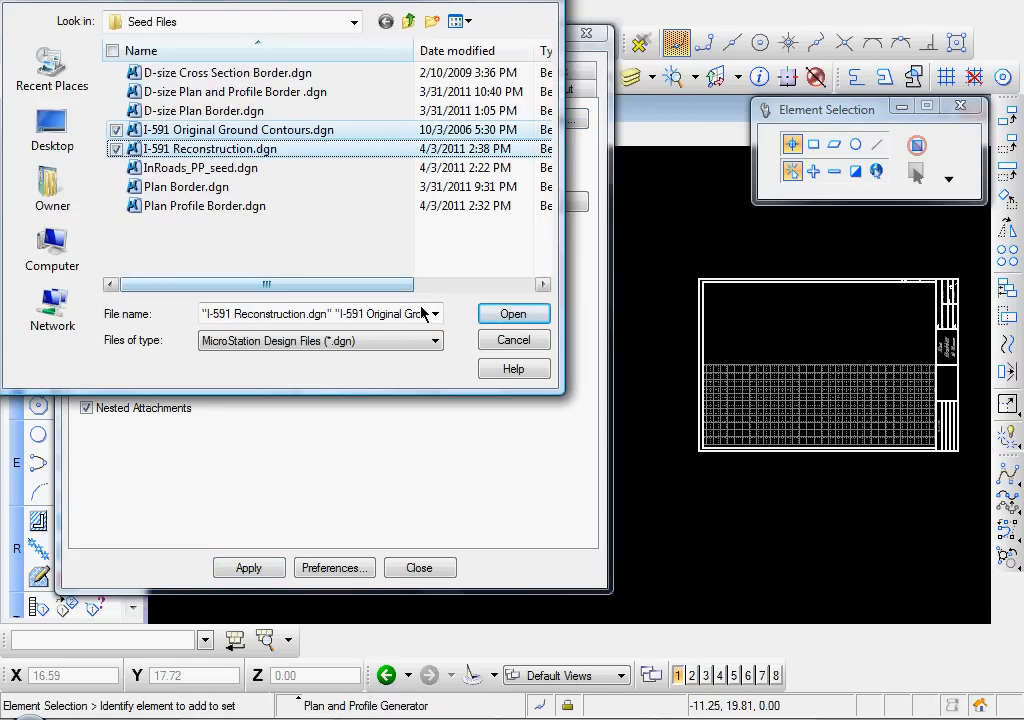
left_click(513, 313)
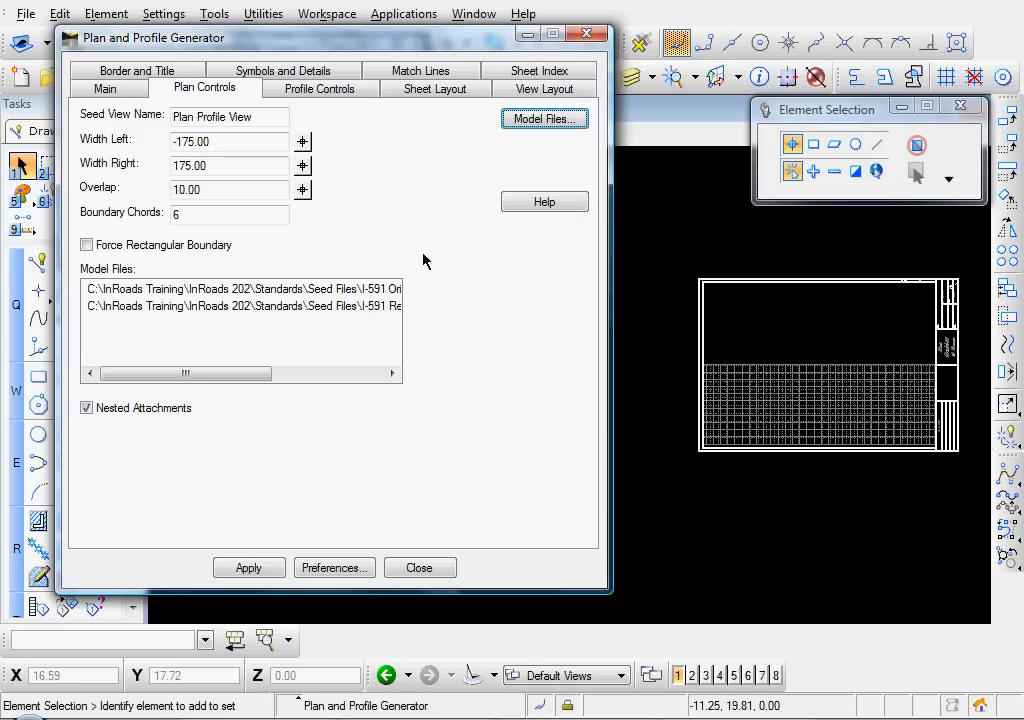
mouse_move(399, 217)
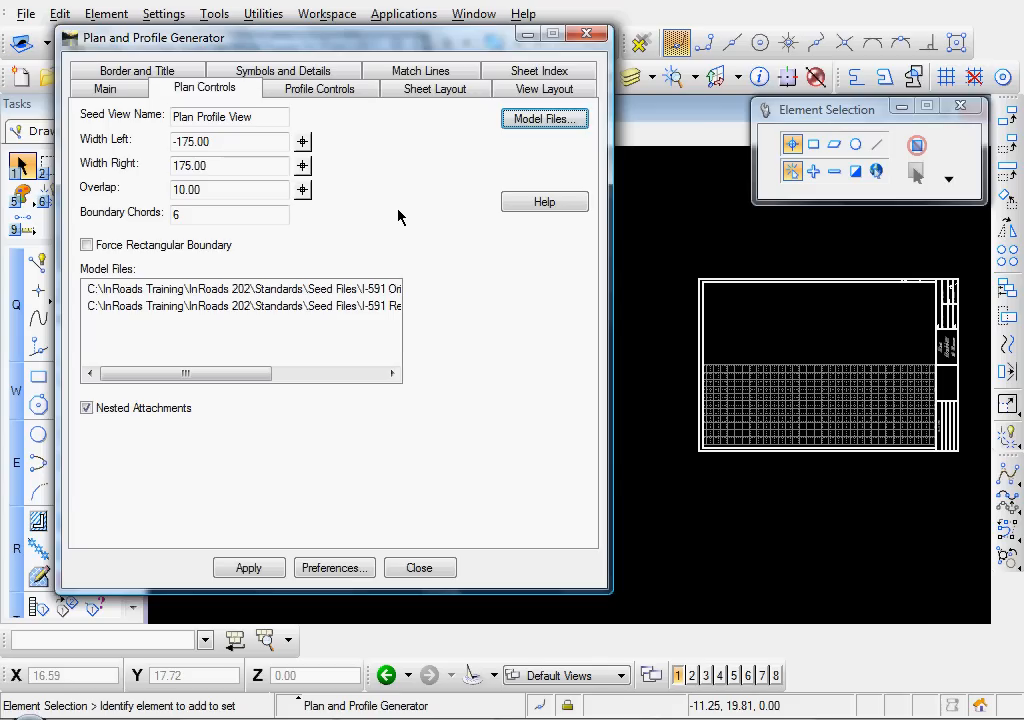
mouse_move(392, 236)
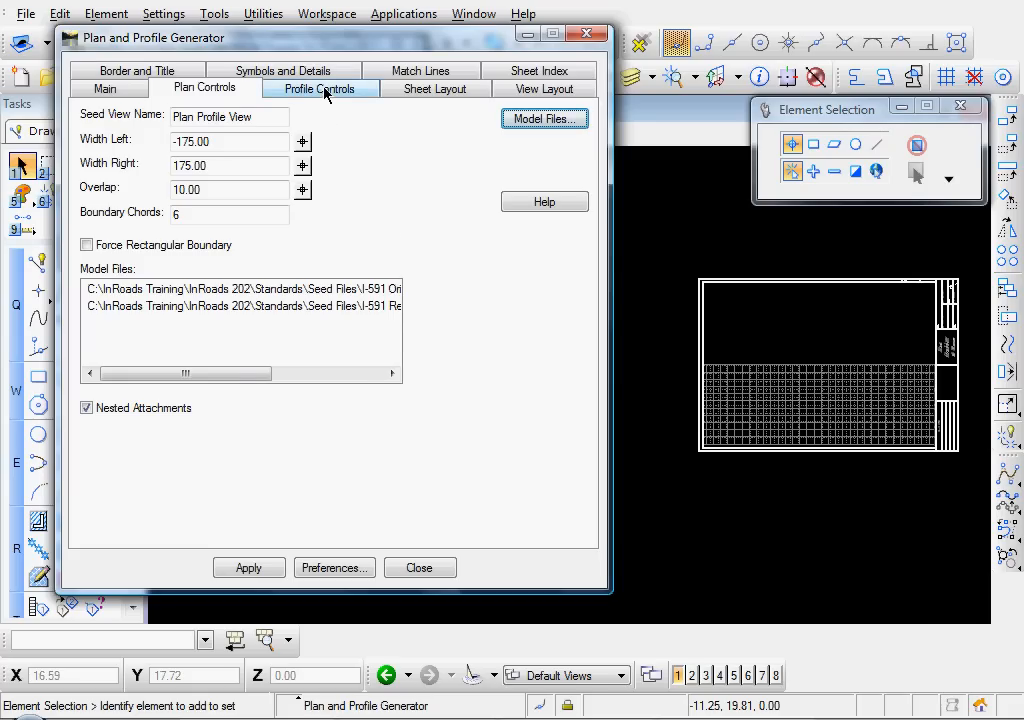
In Profile Controls use Profile Grade as vertical alignment and Shift Where Needed for elevation shifts
left_click(319, 88)
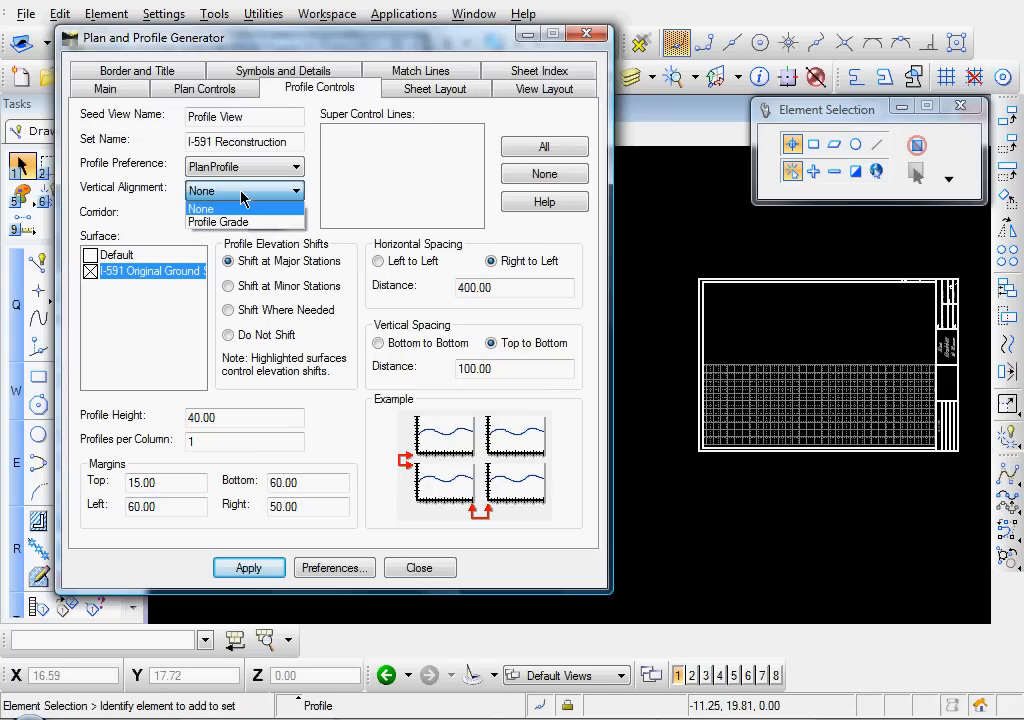
left_click(218, 222)
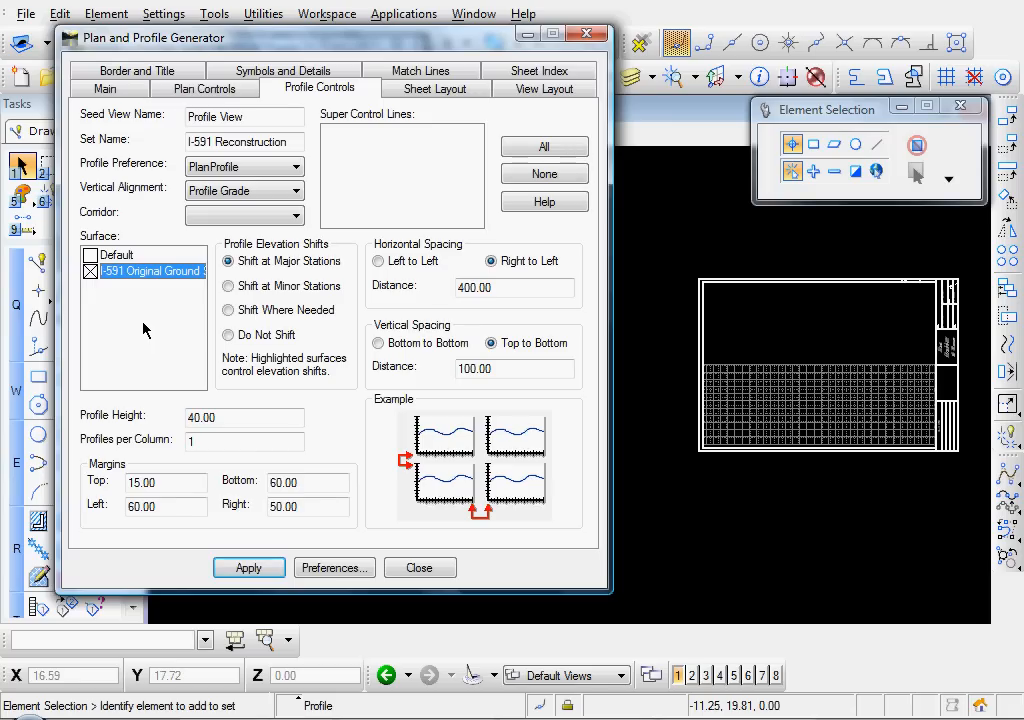
mouse_move(118, 227)
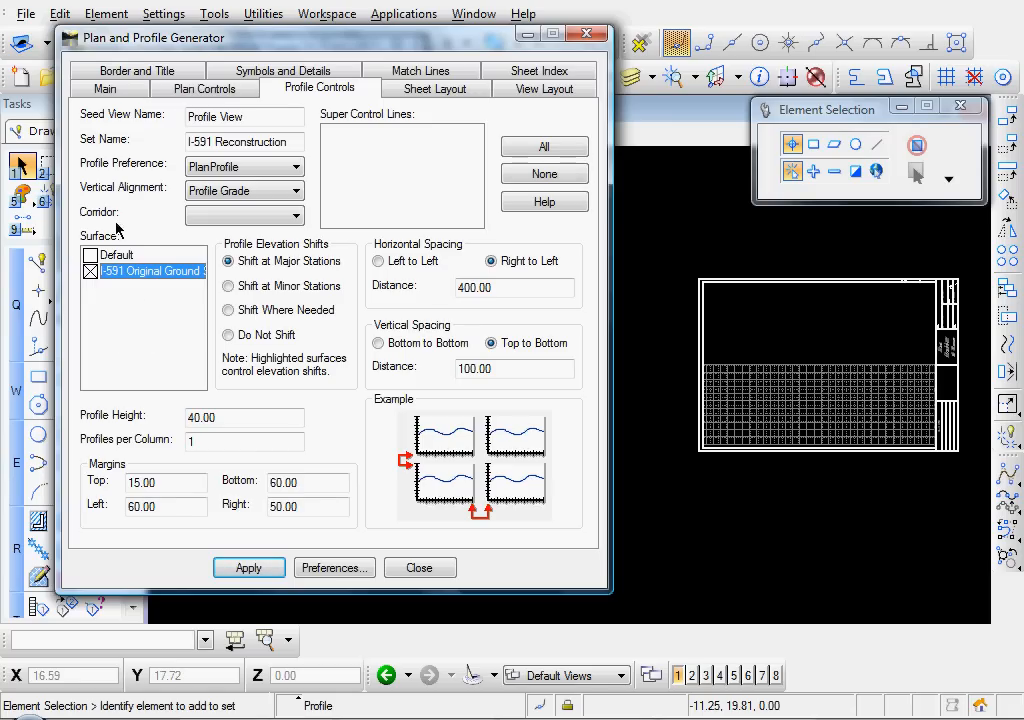
mouse_move(140, 342)
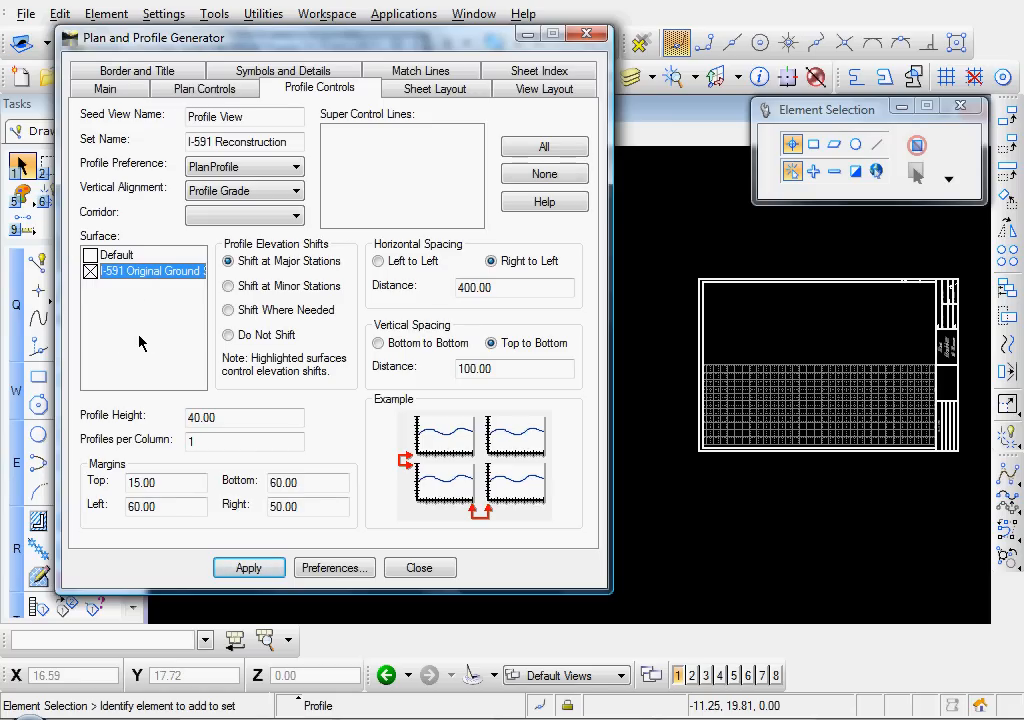
mouse_move(134, 307)
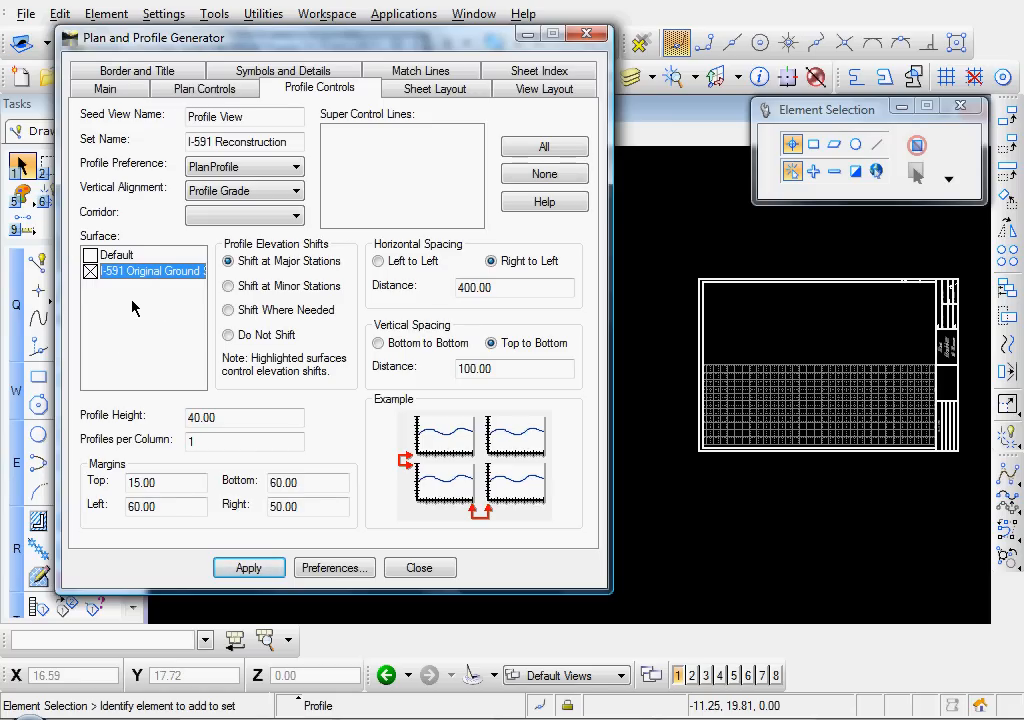
mouse_move(137, 300)
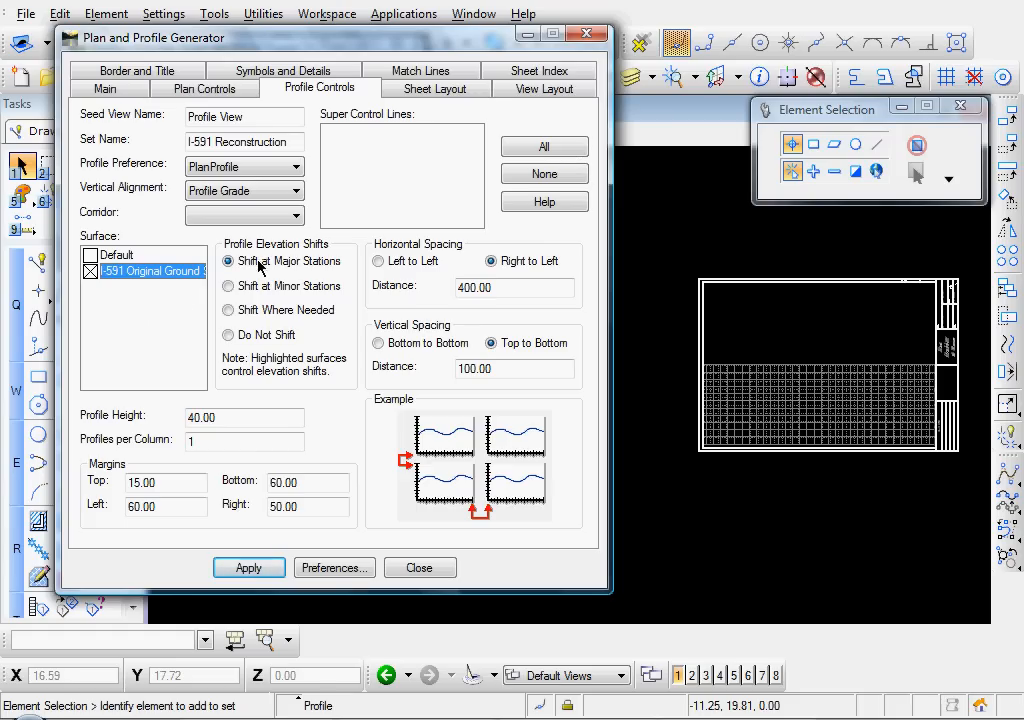
left_click(228, 335)
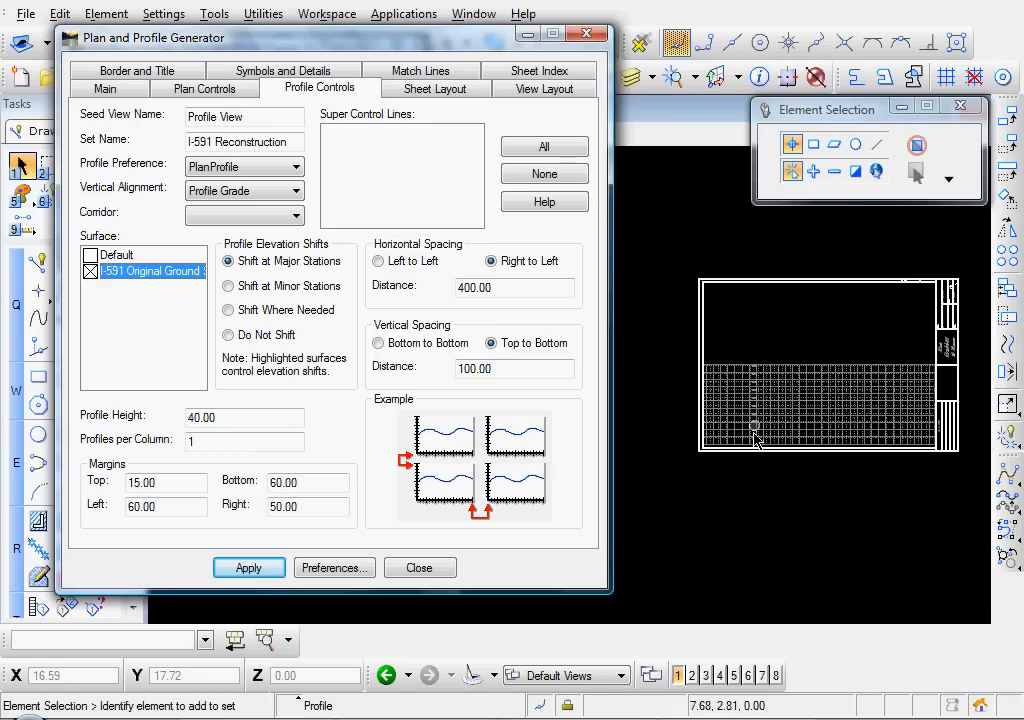
mouse_move(845, 430)
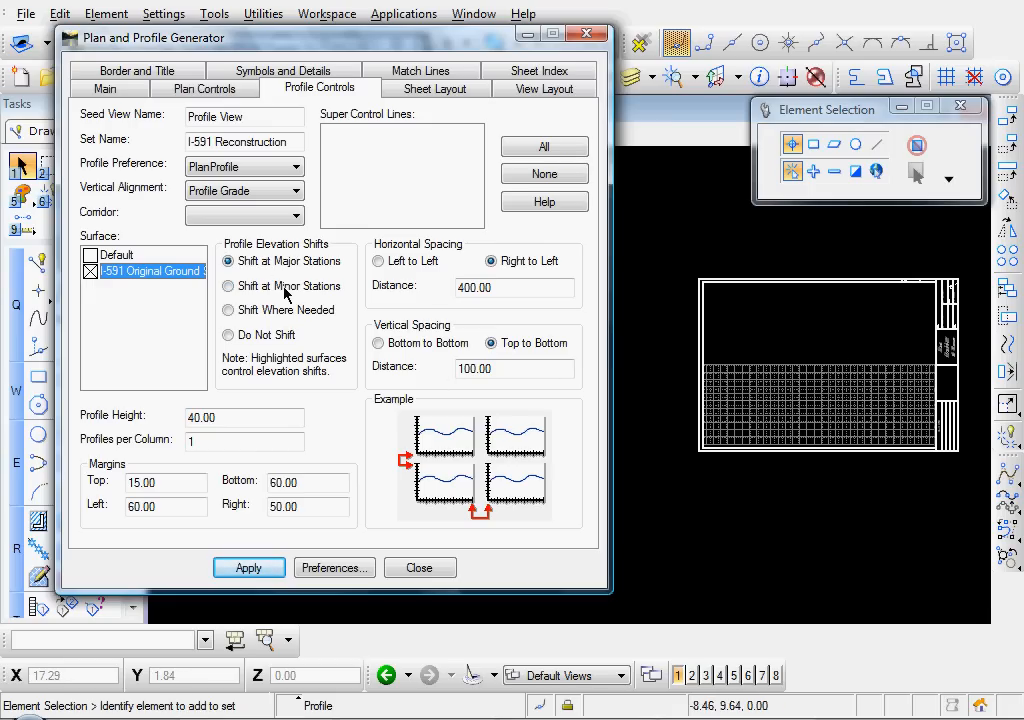
mouse_move(308, 278)
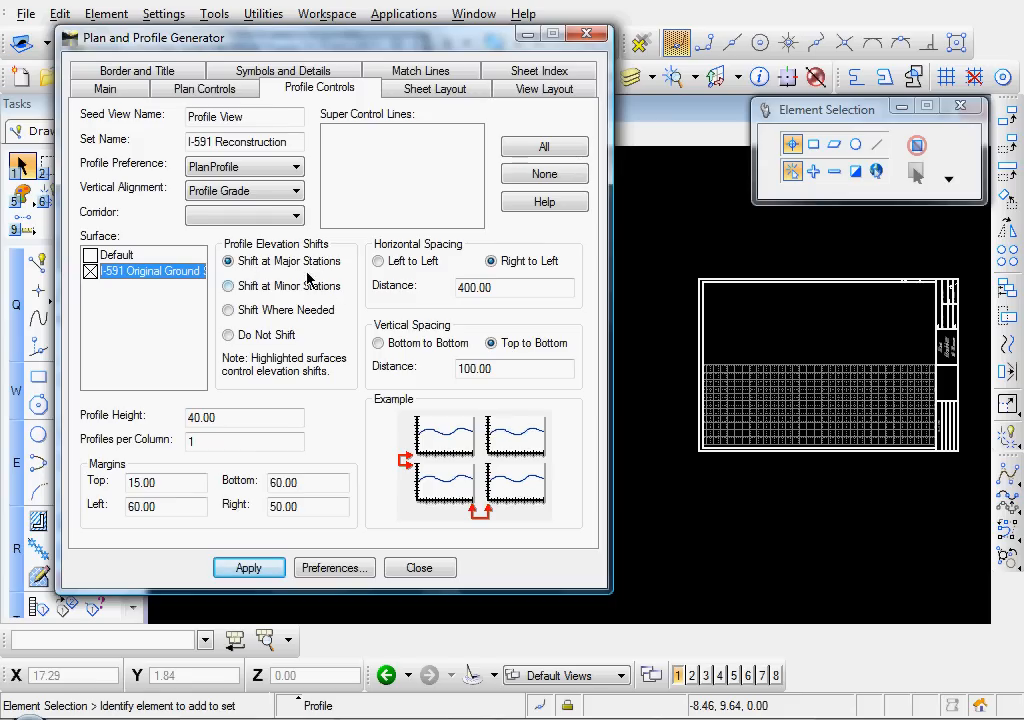
mouse_move(289, 313)
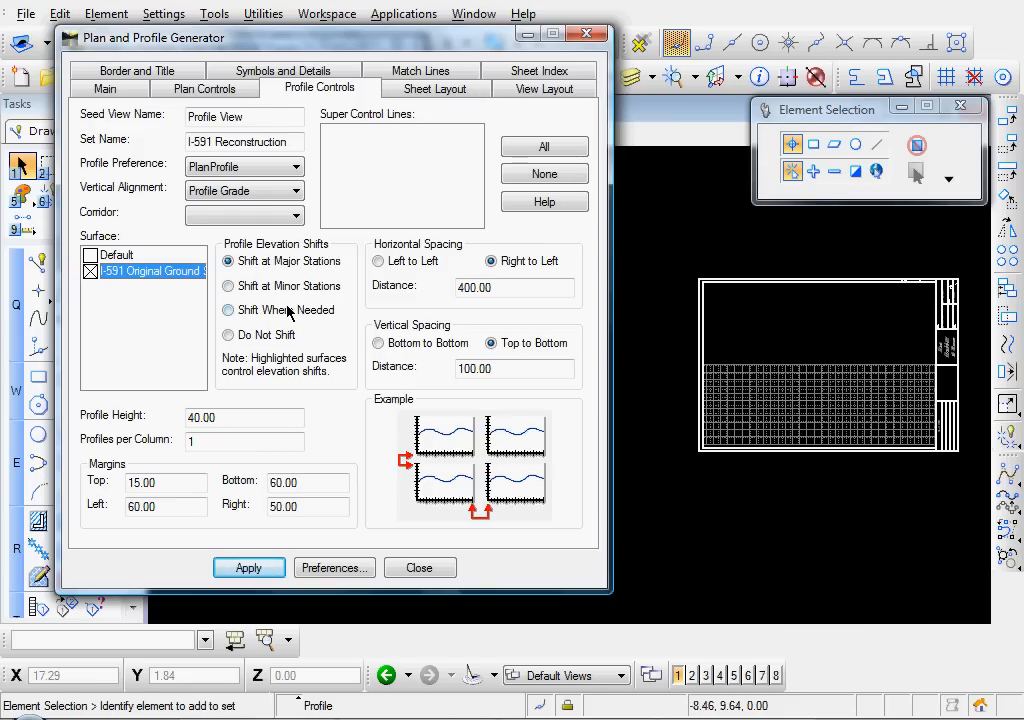
mouse_move(222, 324)
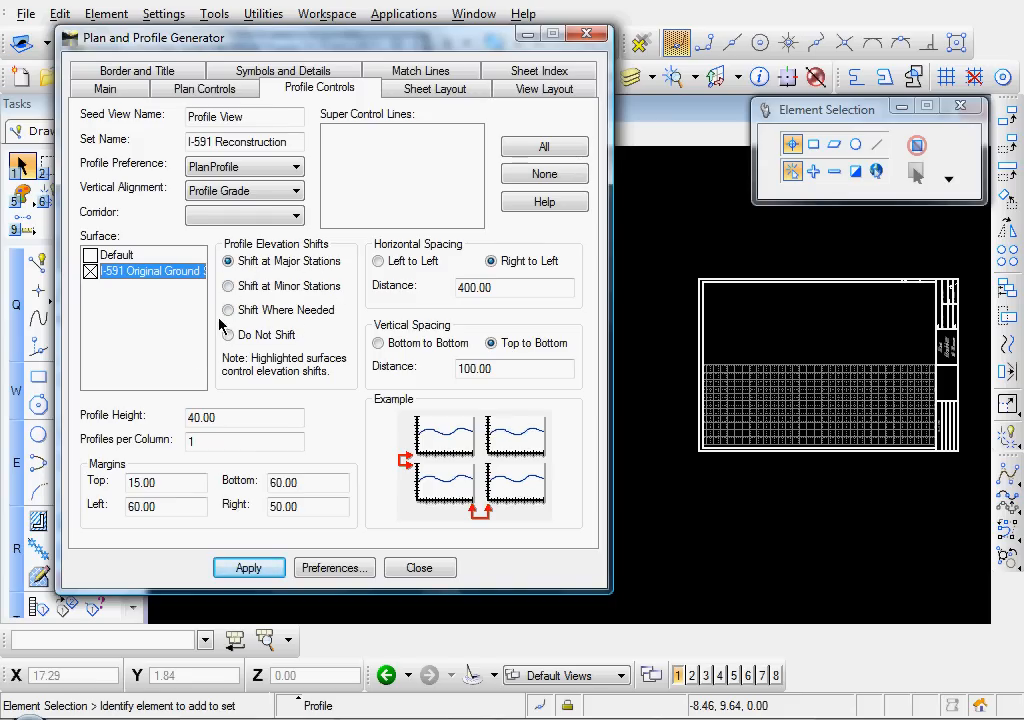
left_click(228, 310)
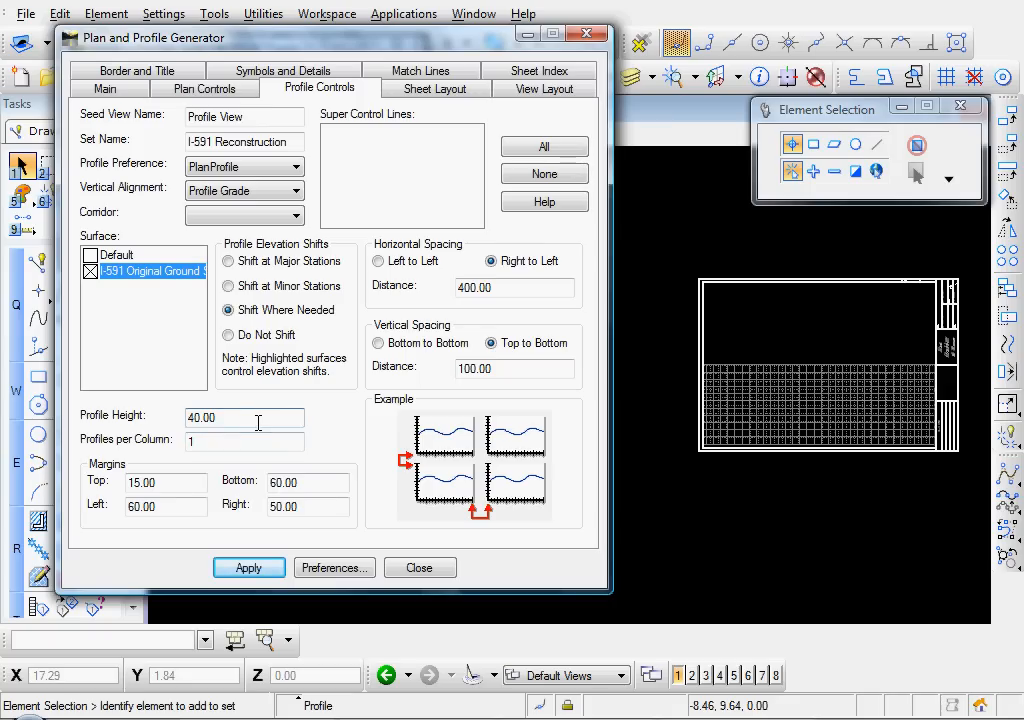
Set profile margins to 10 top and 50 bottom, left and right
left_click(244, 442)
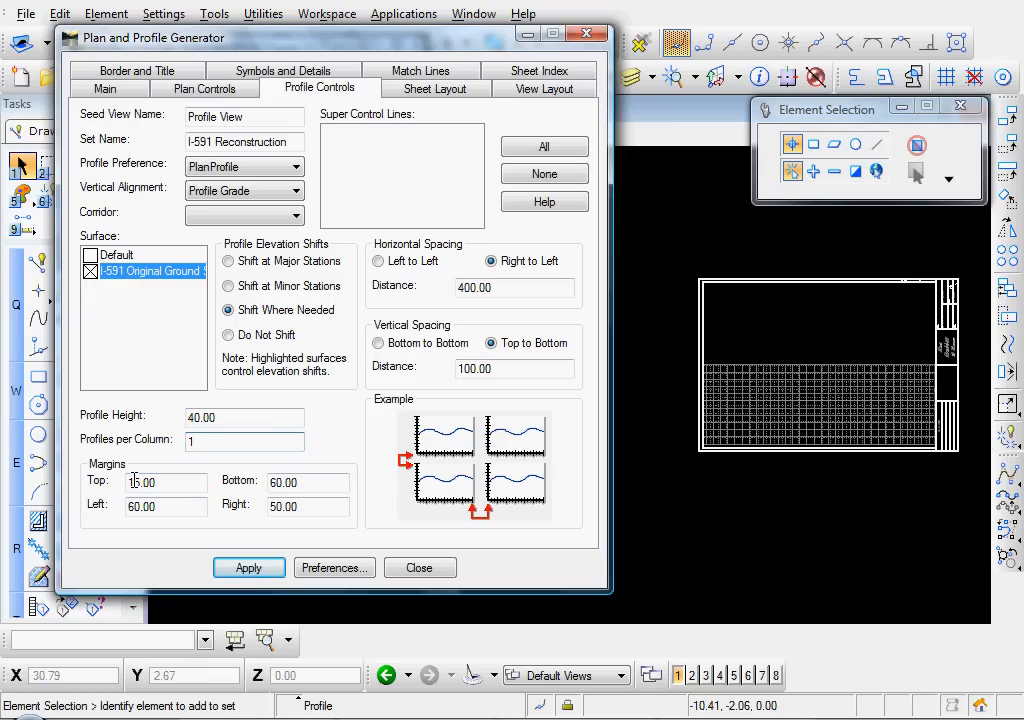
triple_click(165, 482)
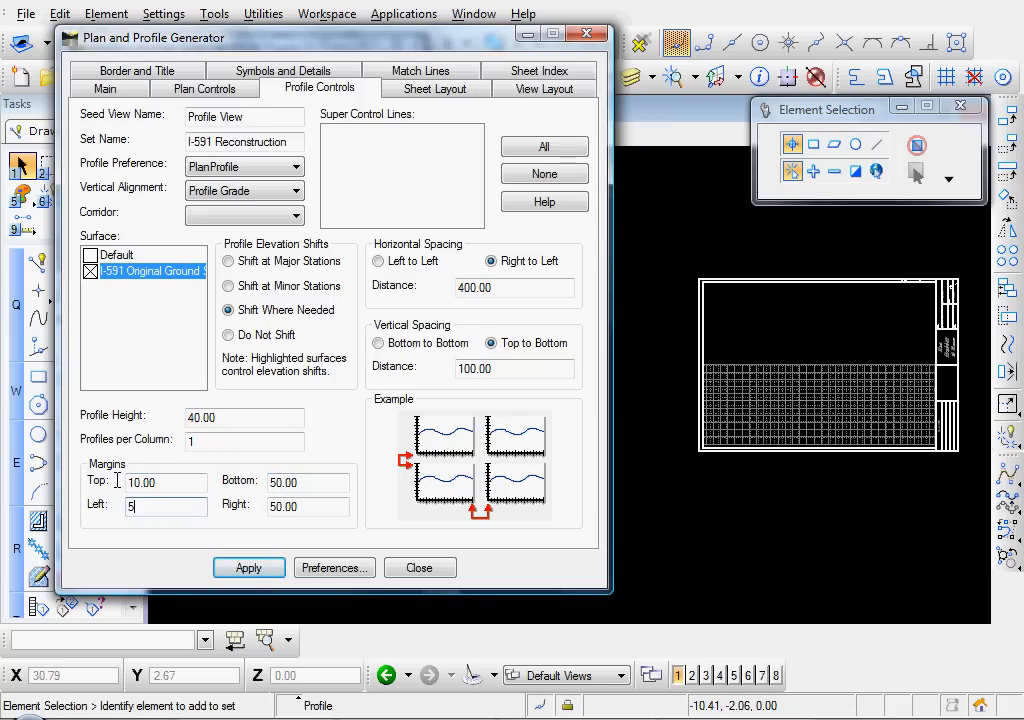
type("50.00")
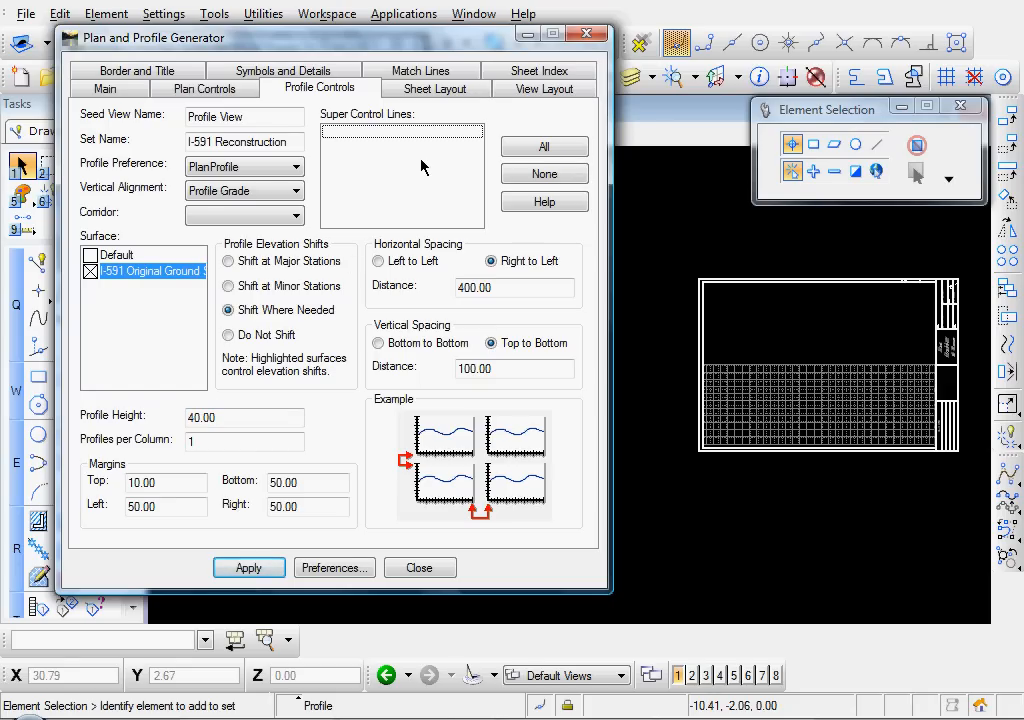
mouse_move(432, 187)
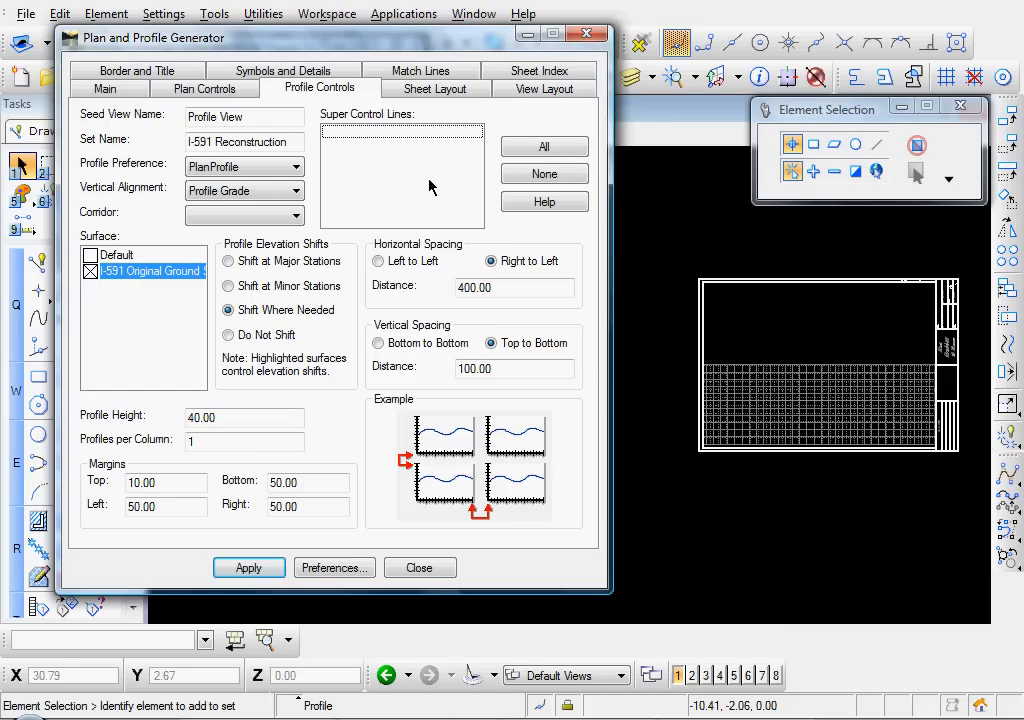
mouse_move(334, 287)
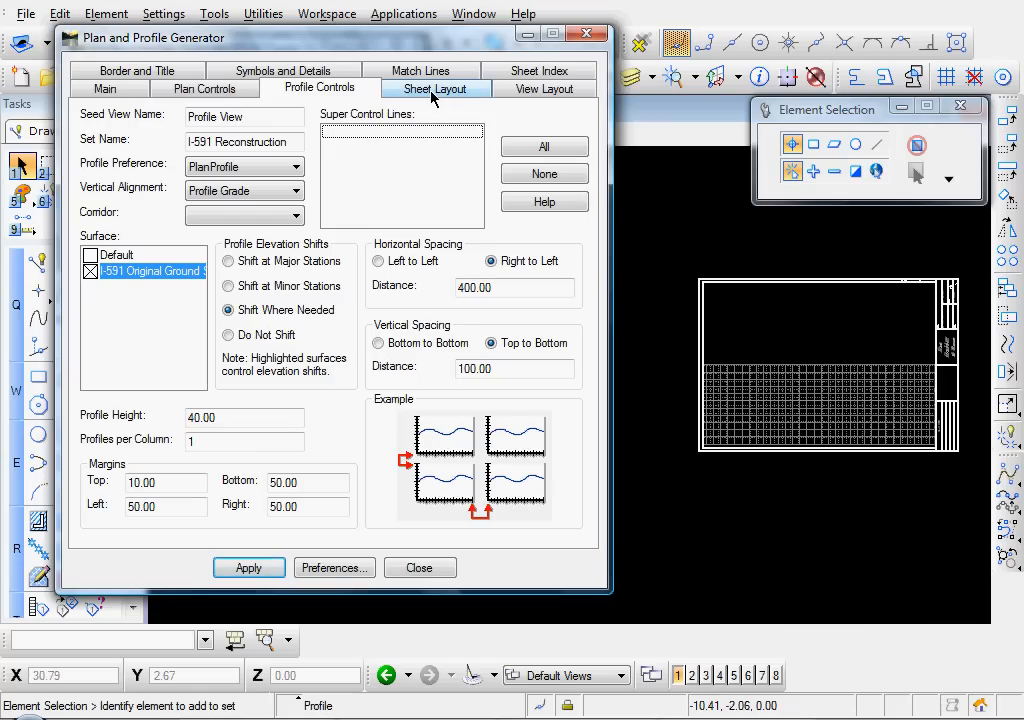
In Sheet Layout save host file I-591 Plan and Profiles and choose InRoads_PP_seed.dgn as seed host
left_click(434, 88)
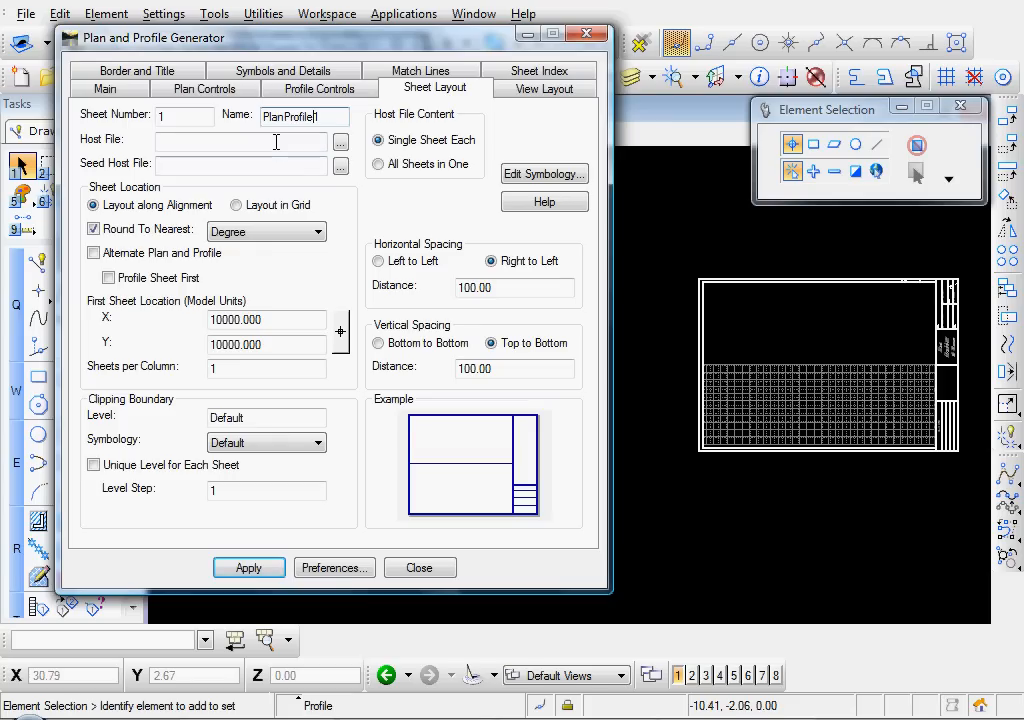
left_click(340, 141)
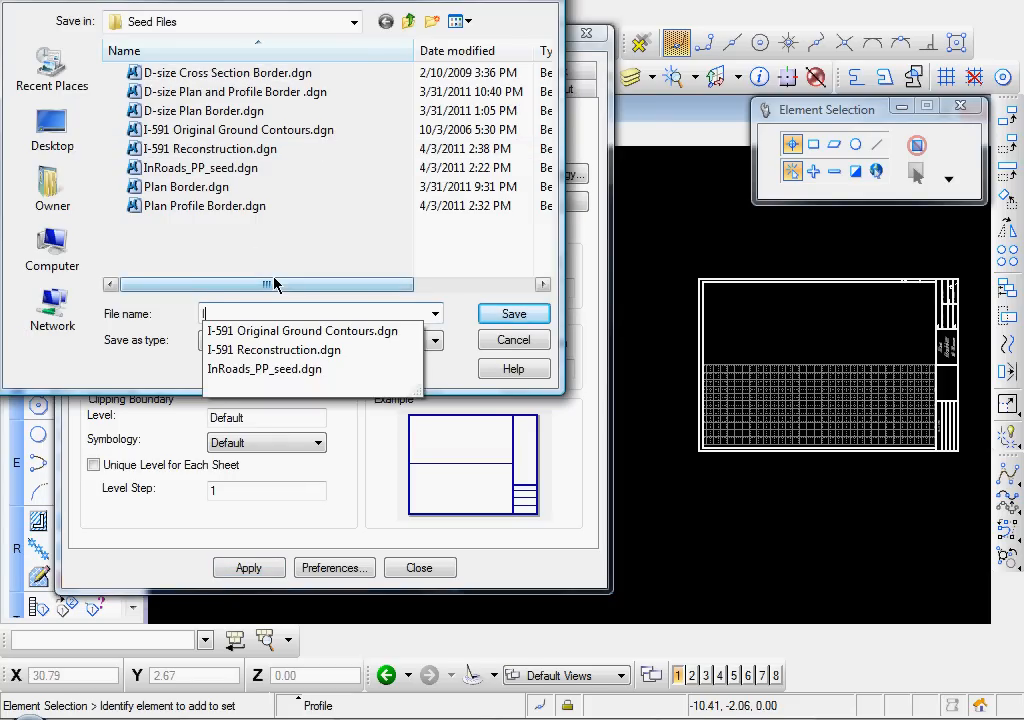
type("I-591 Plan and")
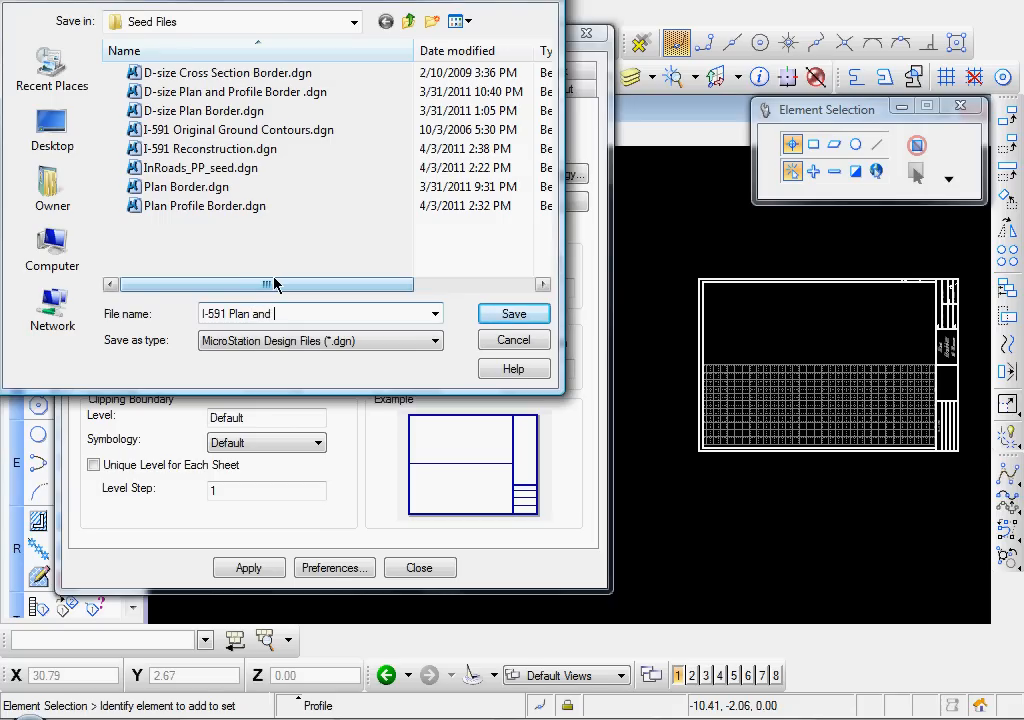
type("Profiles")
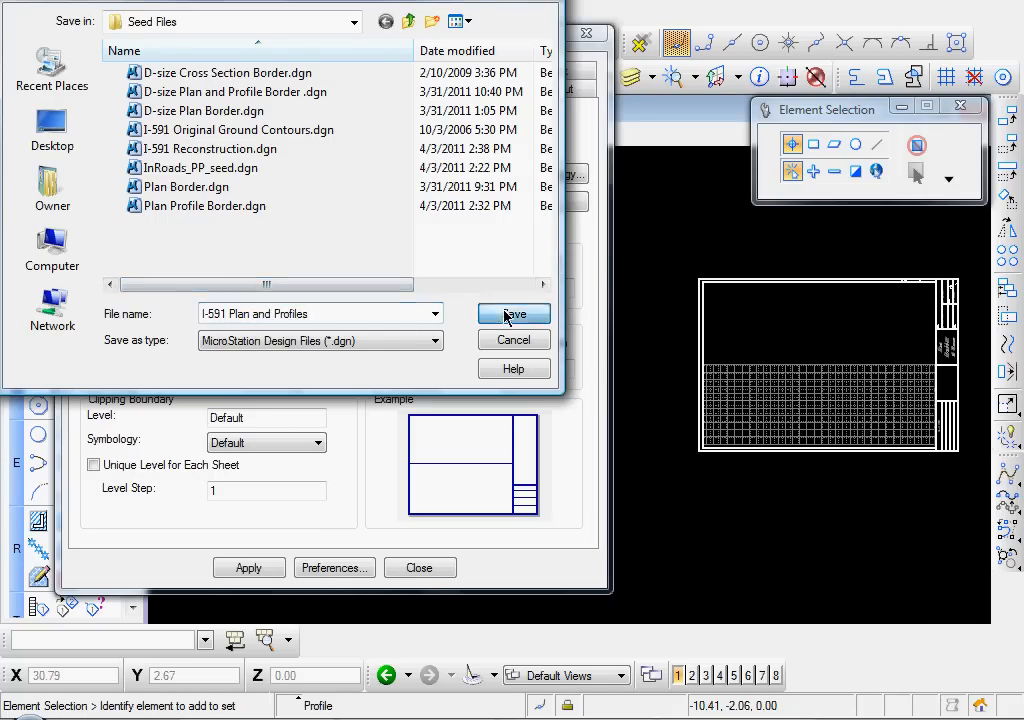
left_click(513, 313)
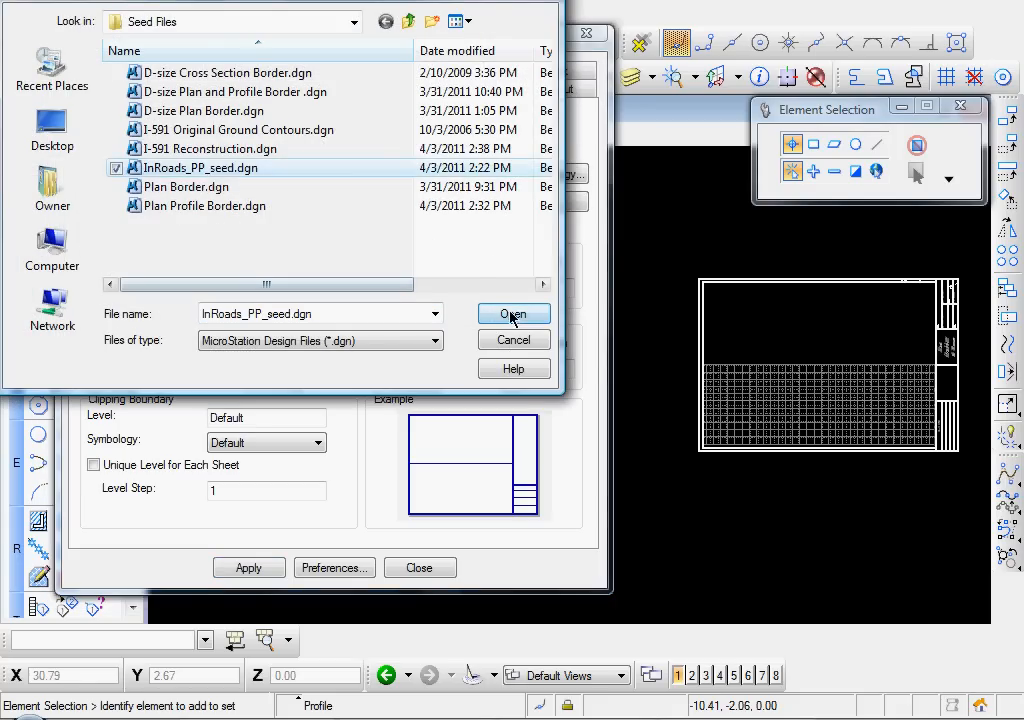
left_click(513, 313)
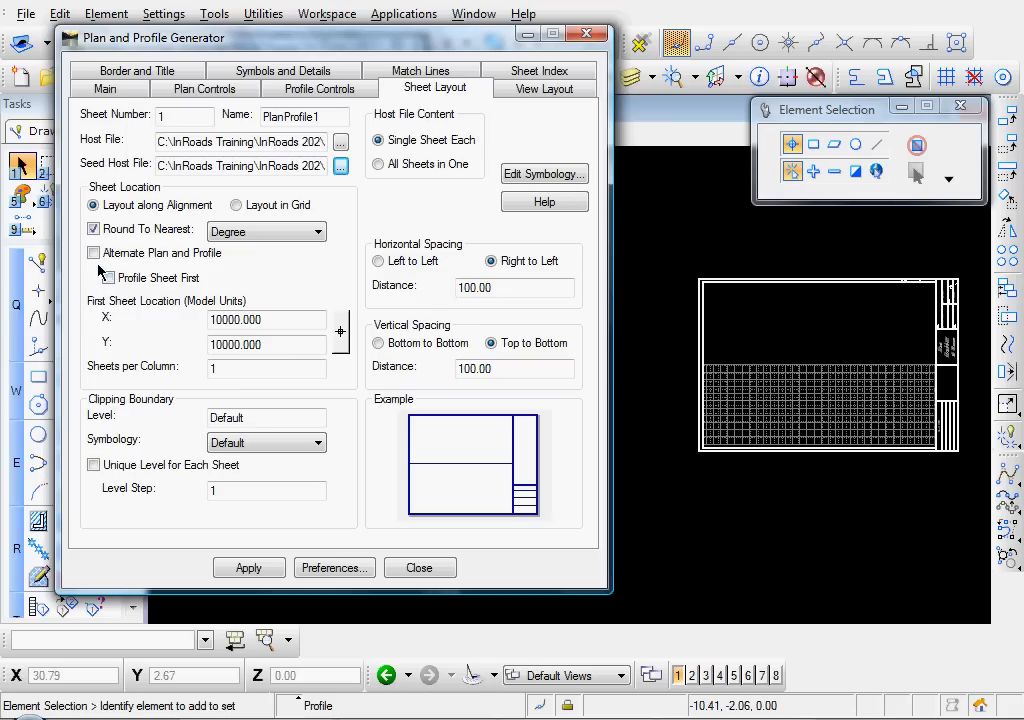
Try Alternate Plan and Profile with profile first, then switch alternating sheets back off
left_click(94, 253)
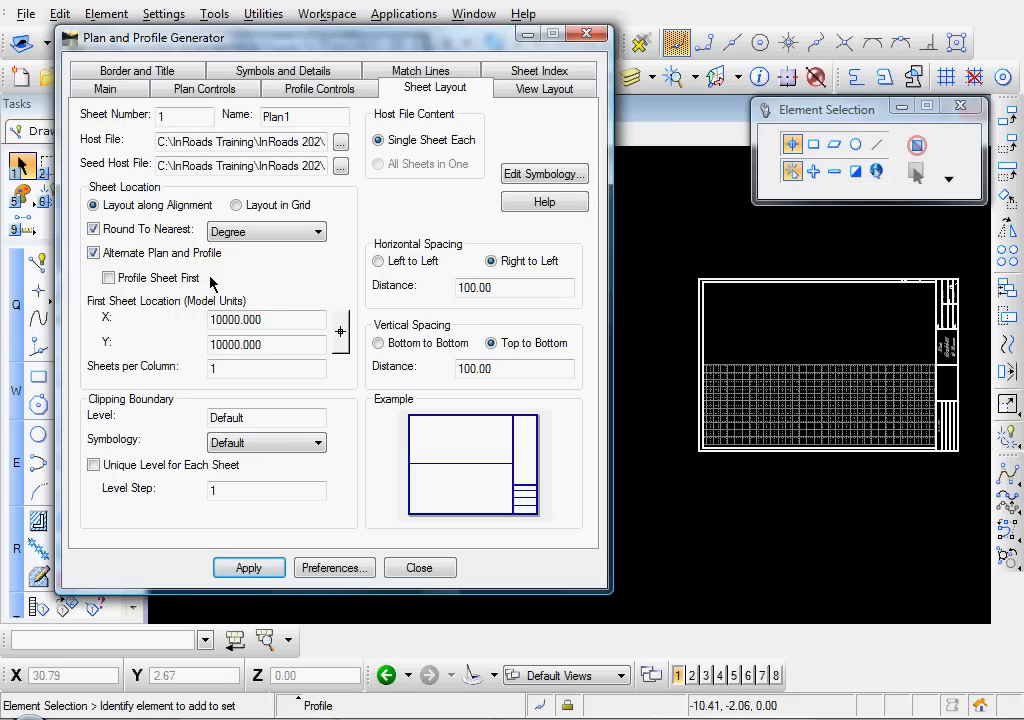
mouse_move(222, 273)
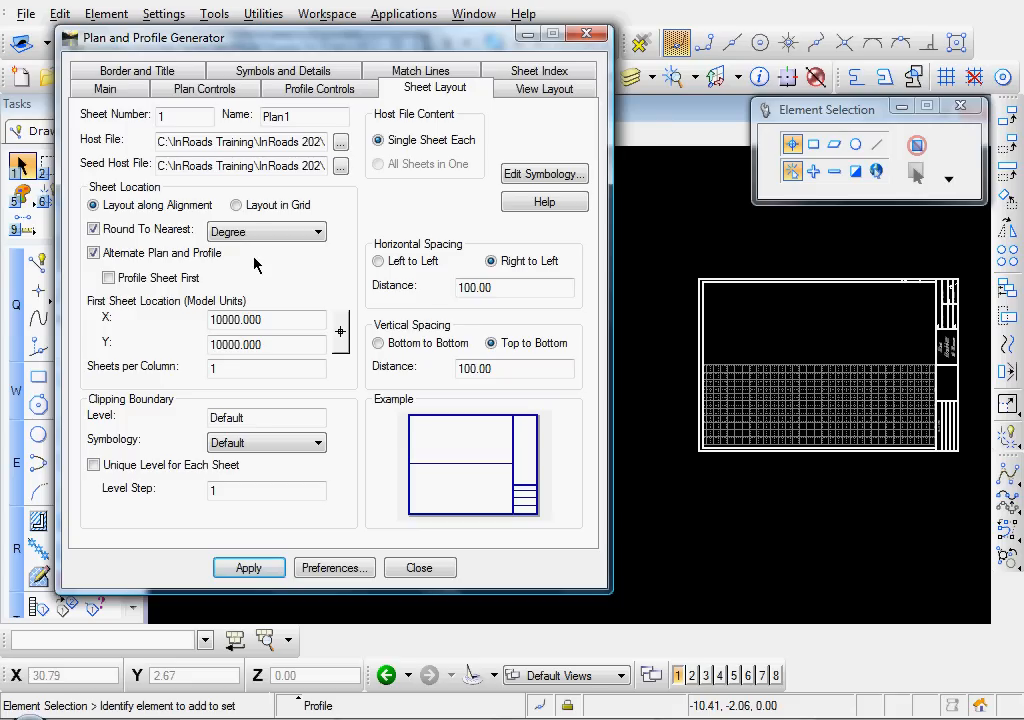
mouse_move(320, 258)
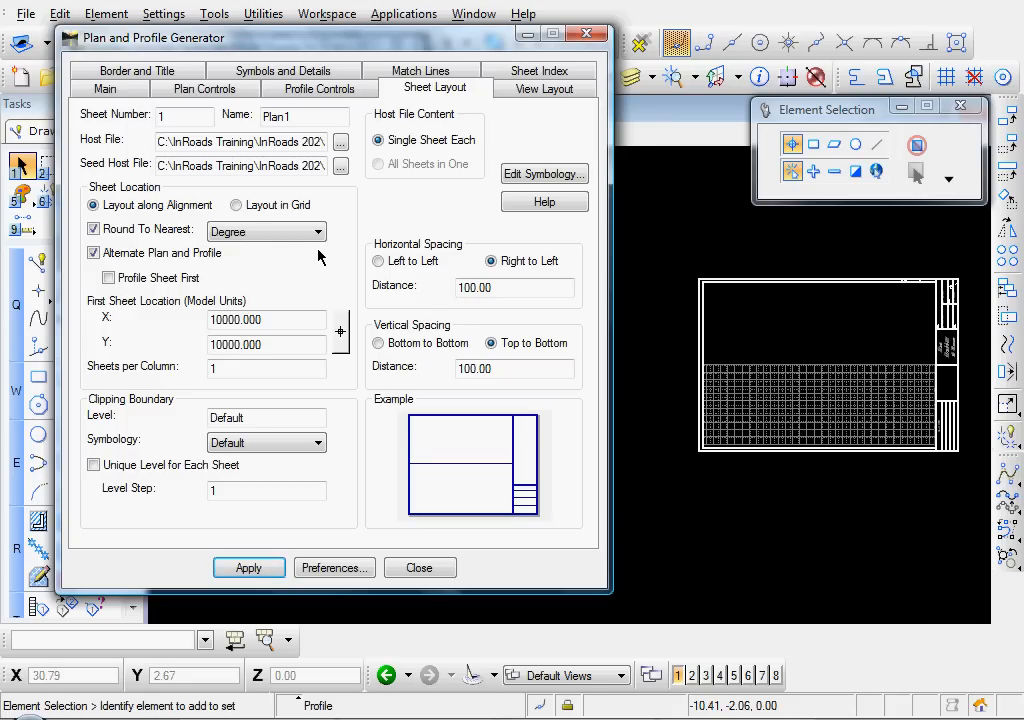
mouse_move(310, 291)
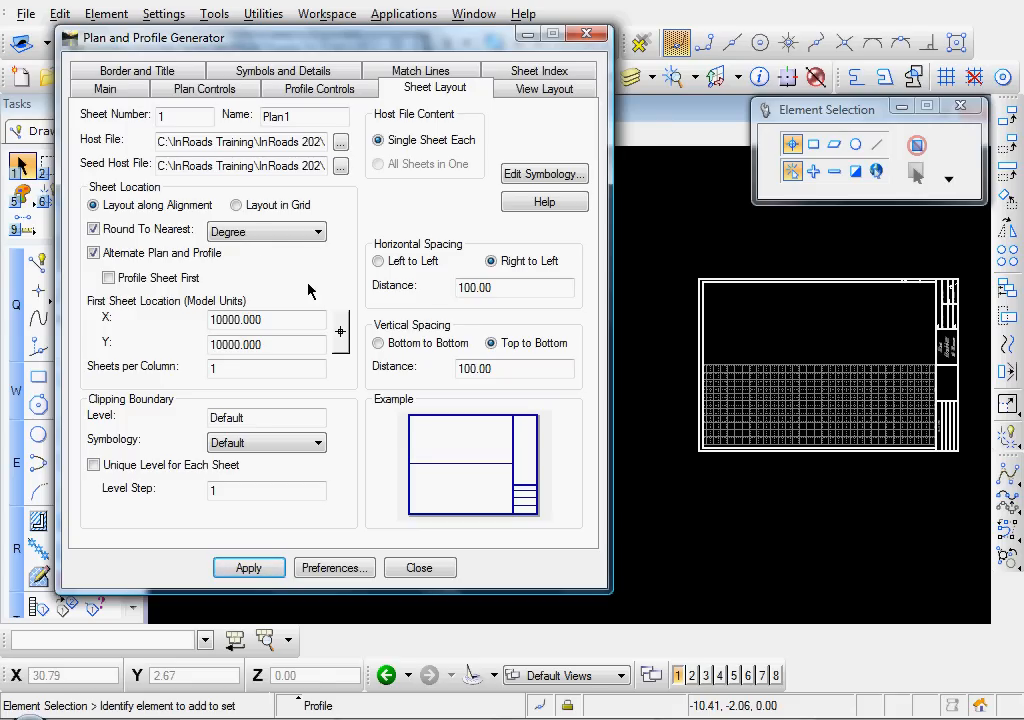
mouse_move(296, 264)
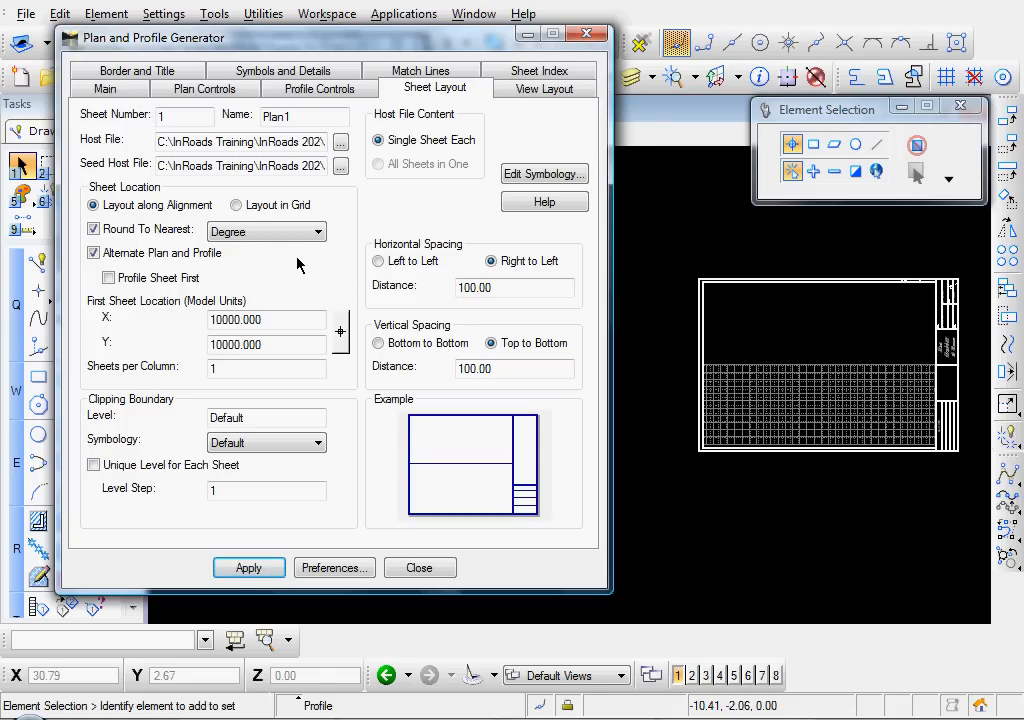
left_click(108, 278)
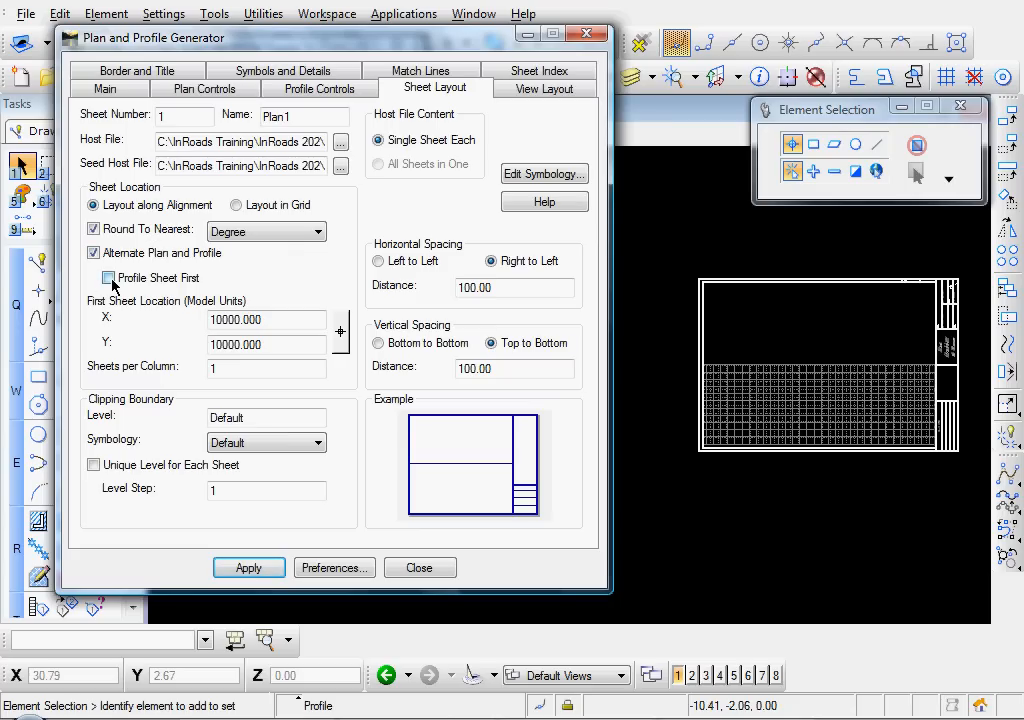
left_click(94, 278)
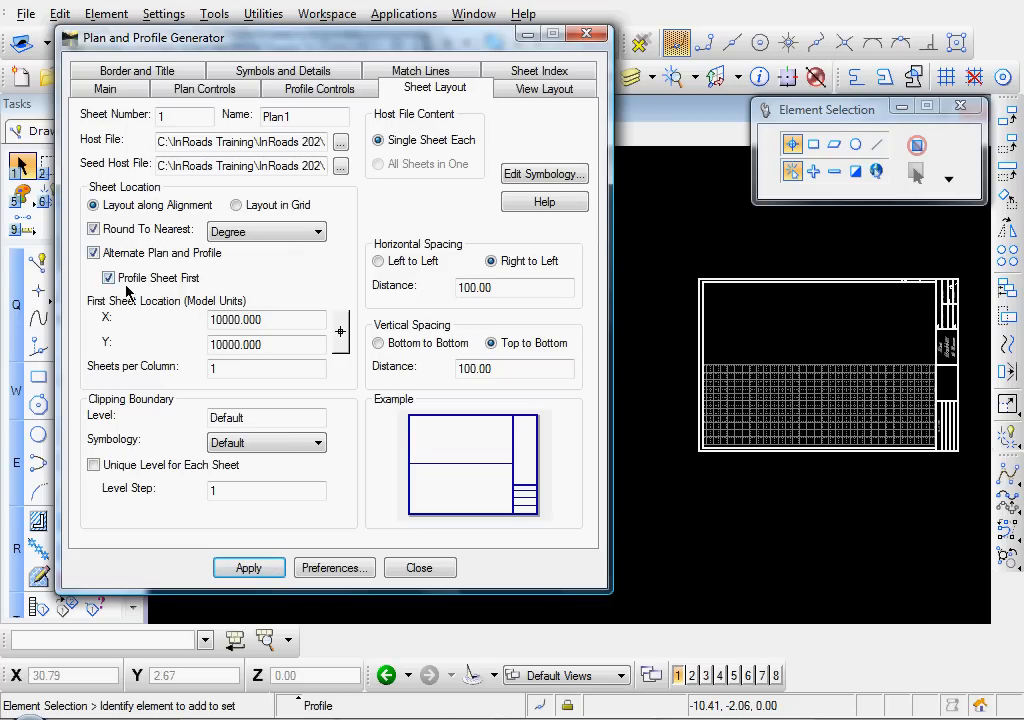
mouse_move(175, 291)
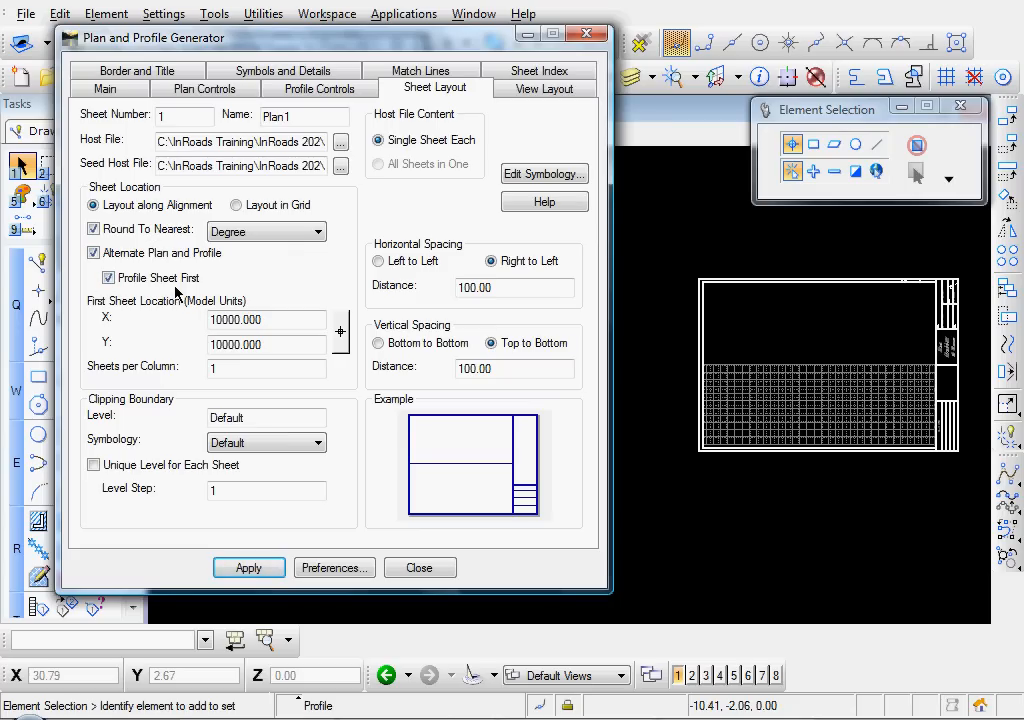
left_click(108, 278)
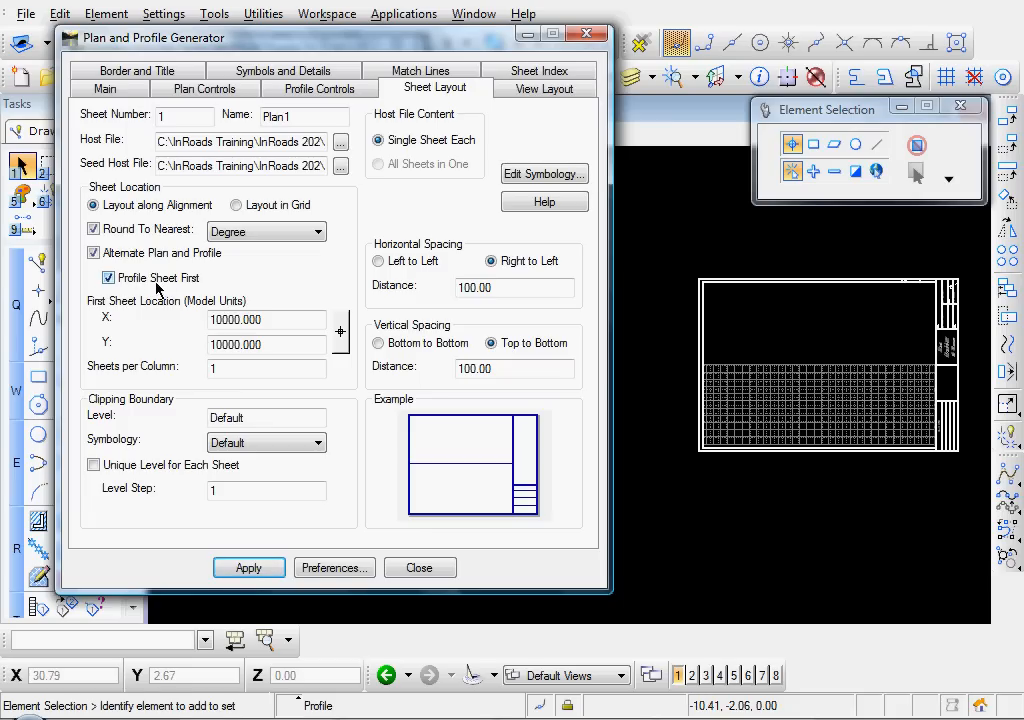
mouse_move(135, 288)
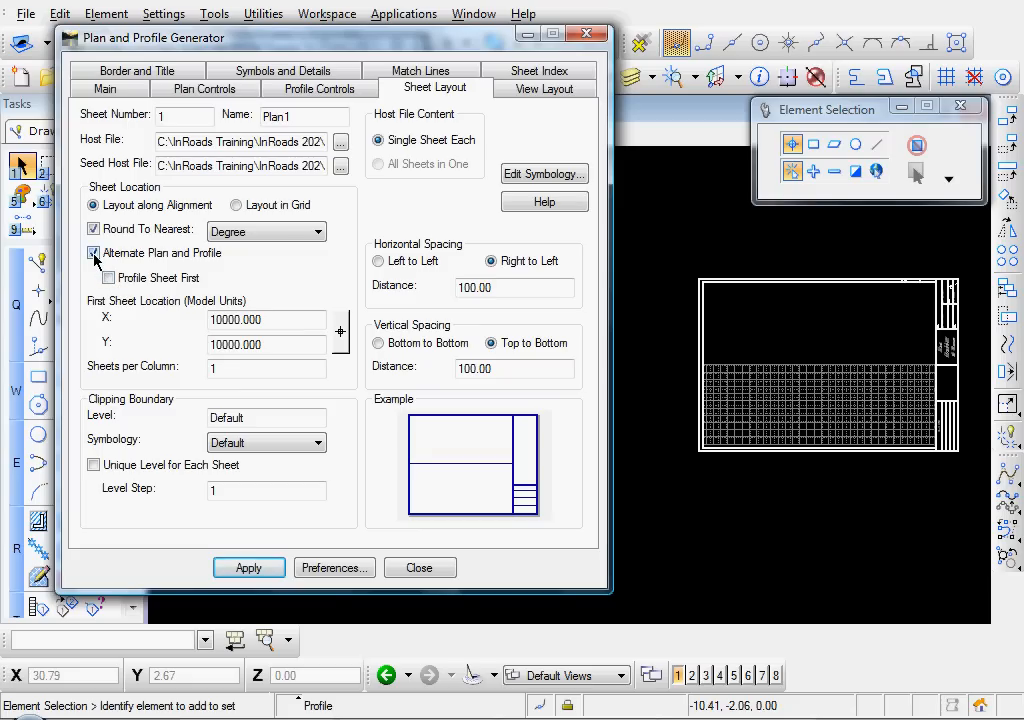
left_click(94, 253)
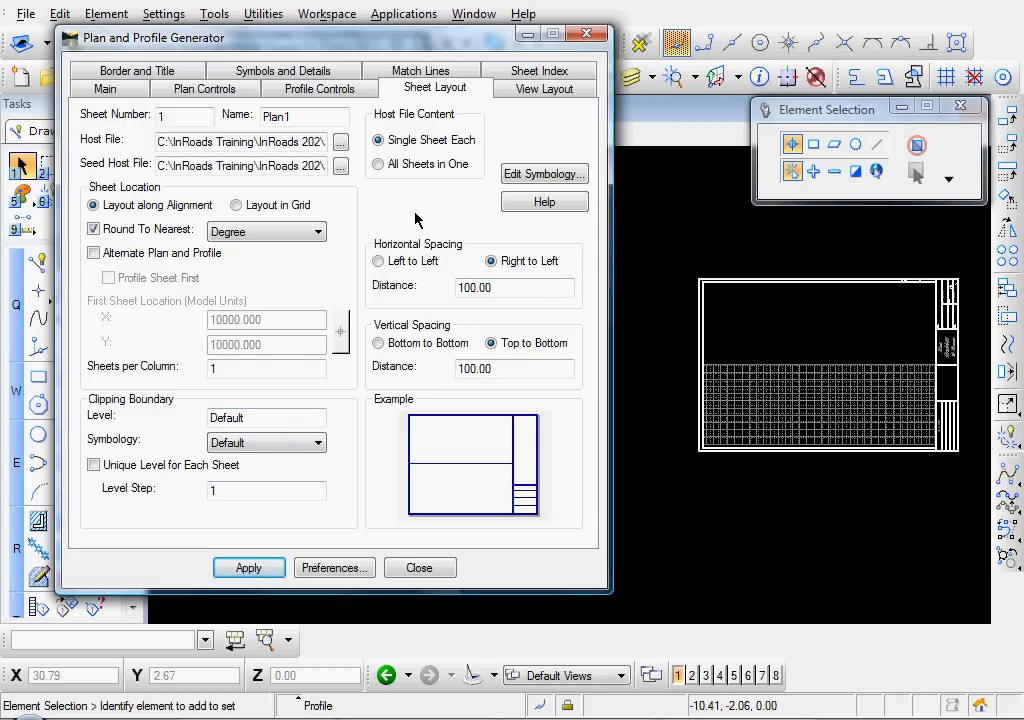
mouse_move(400, 220)
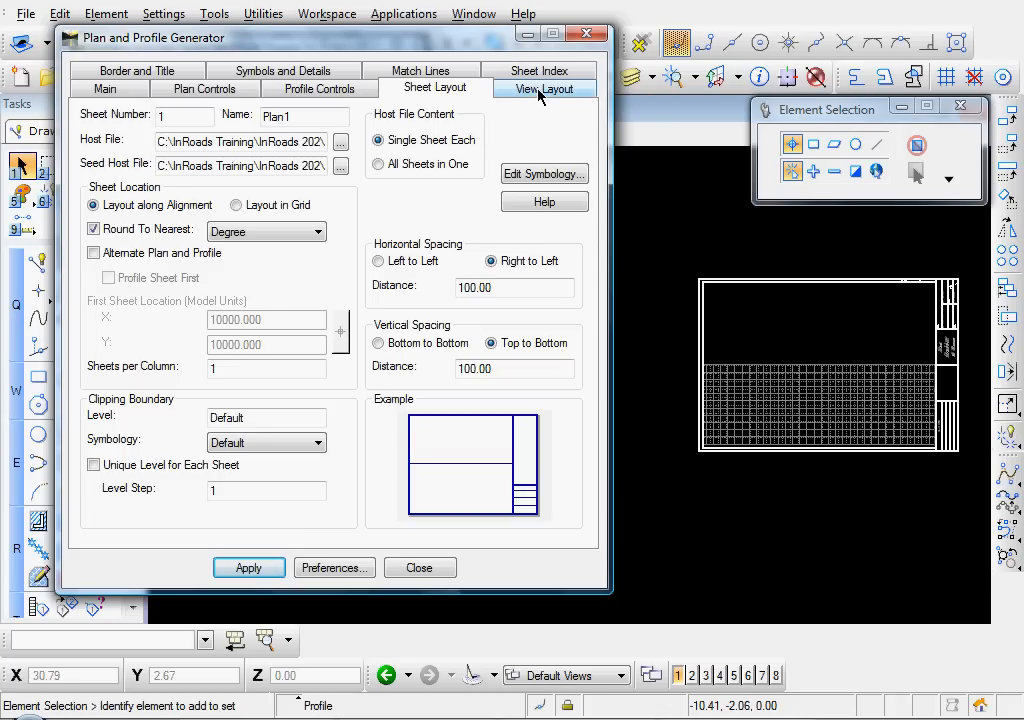
left_click(544, 88)
type("2")
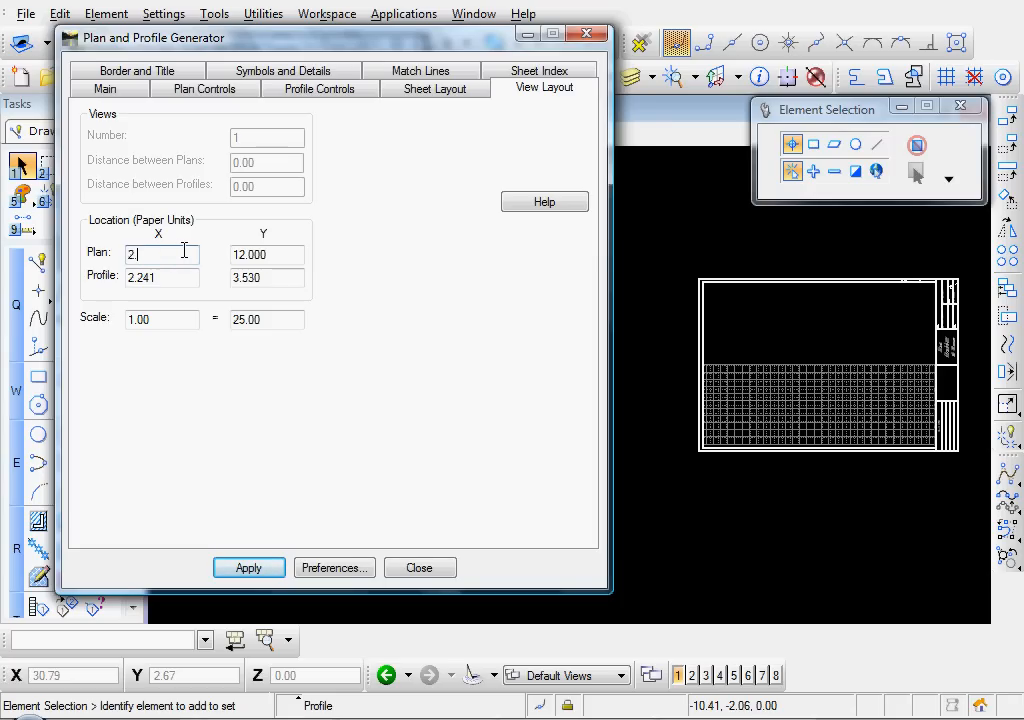
In View Layout place the plan view at X 2.500, Y 17.000 and set the scale to 50.00
type(".500")
left_click(267, 254)
type("17.000")
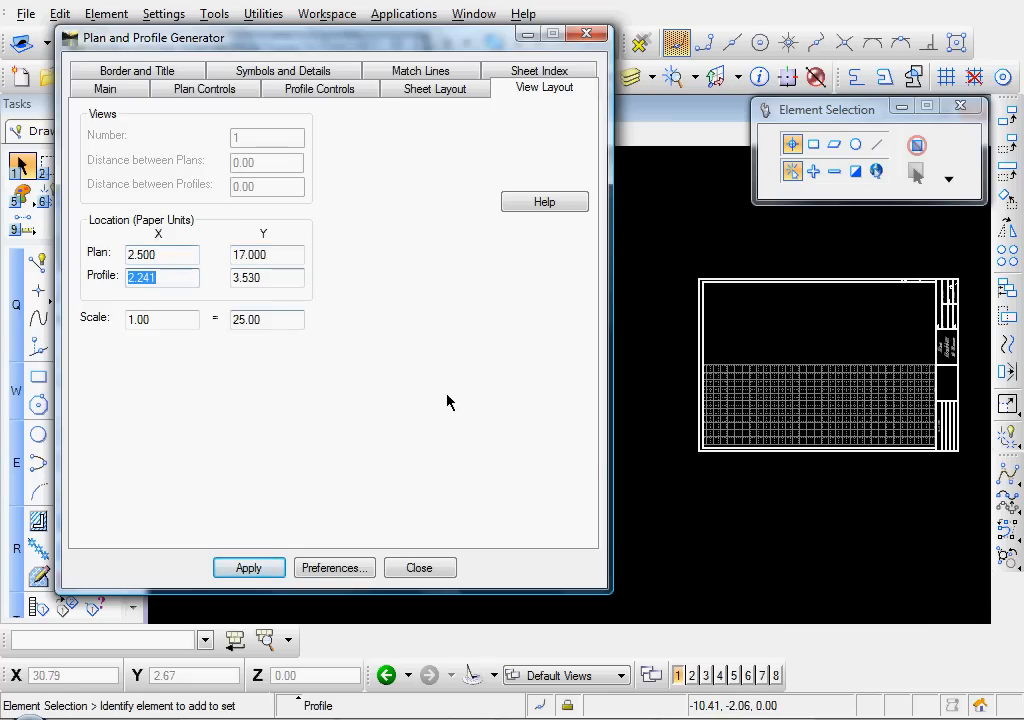
mouse_move(738, 449)
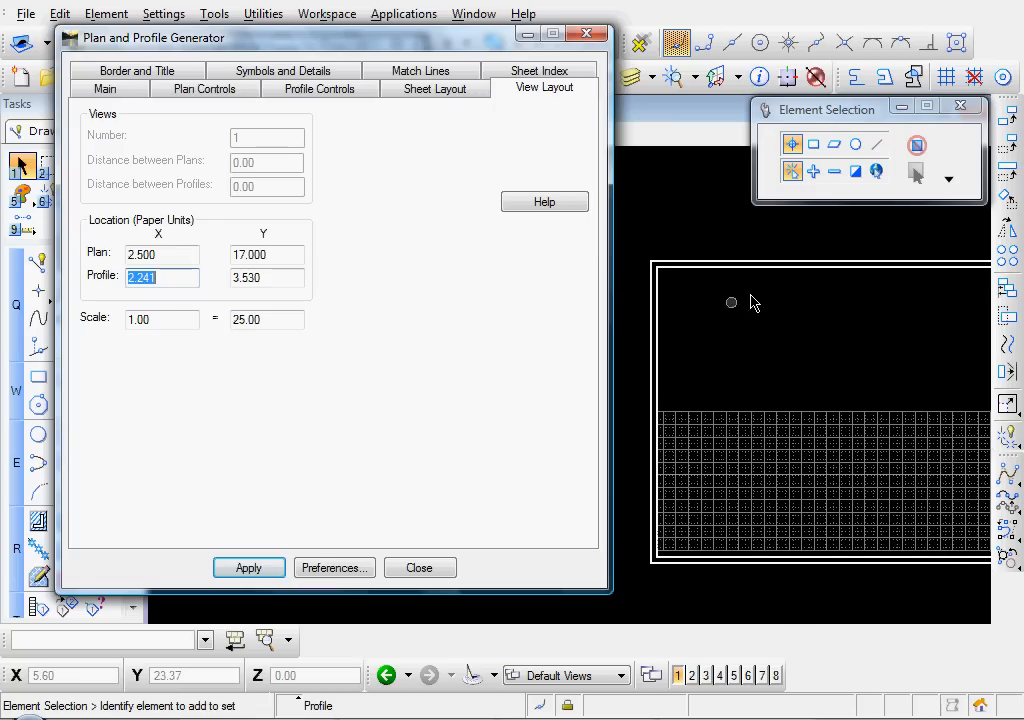
mouse_move(717, 362)
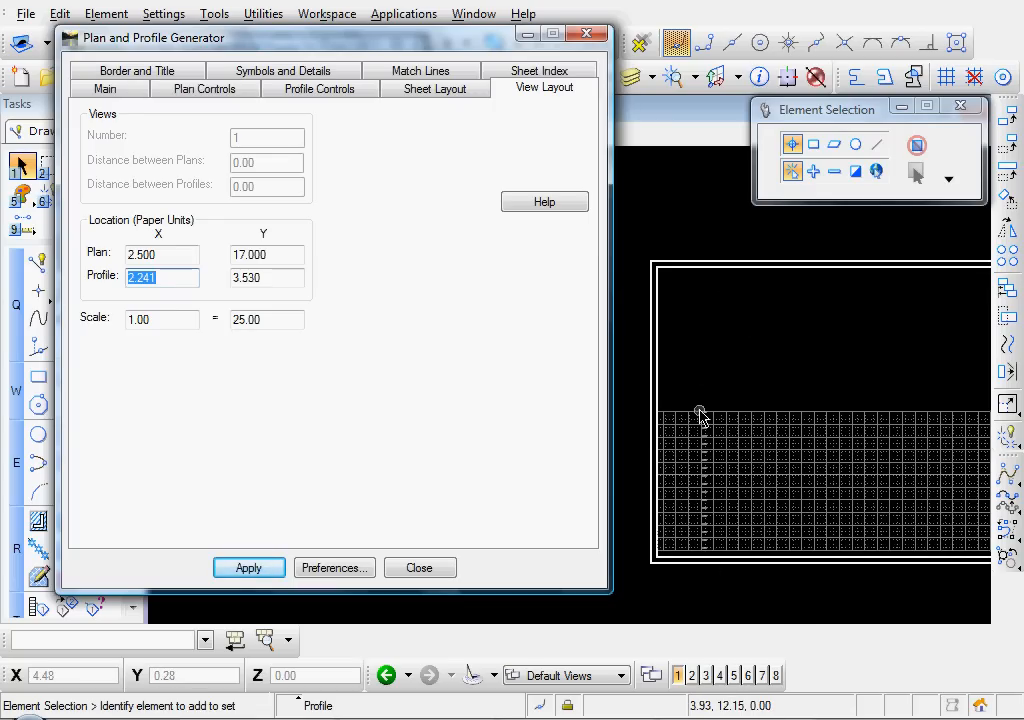
mouse_move(690, 347)
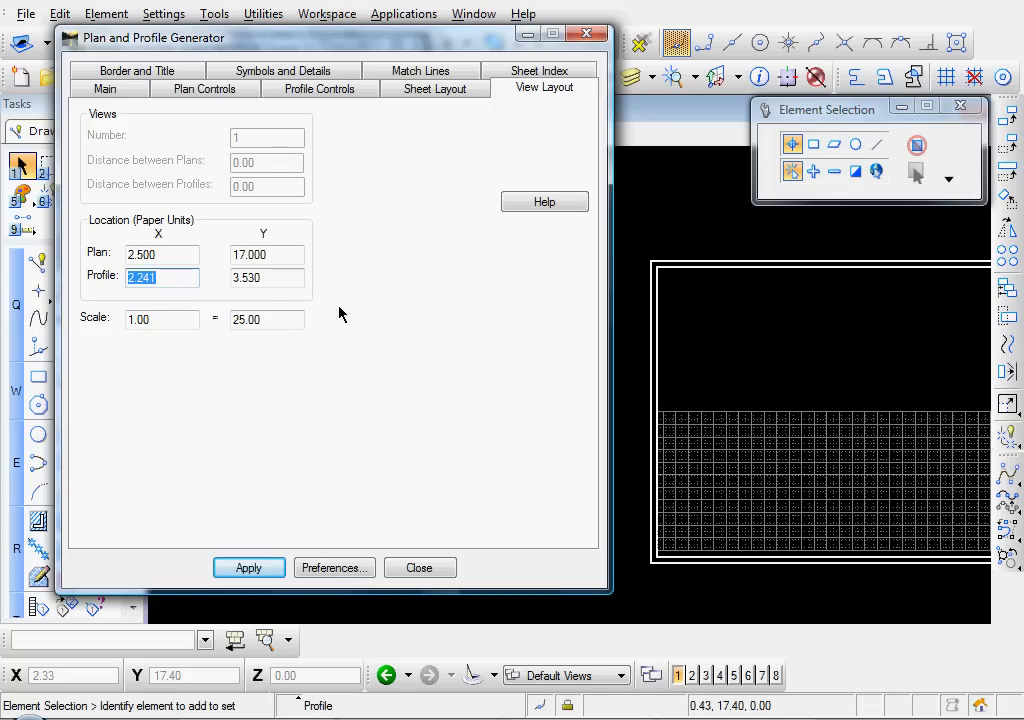
left_click(265, 254)
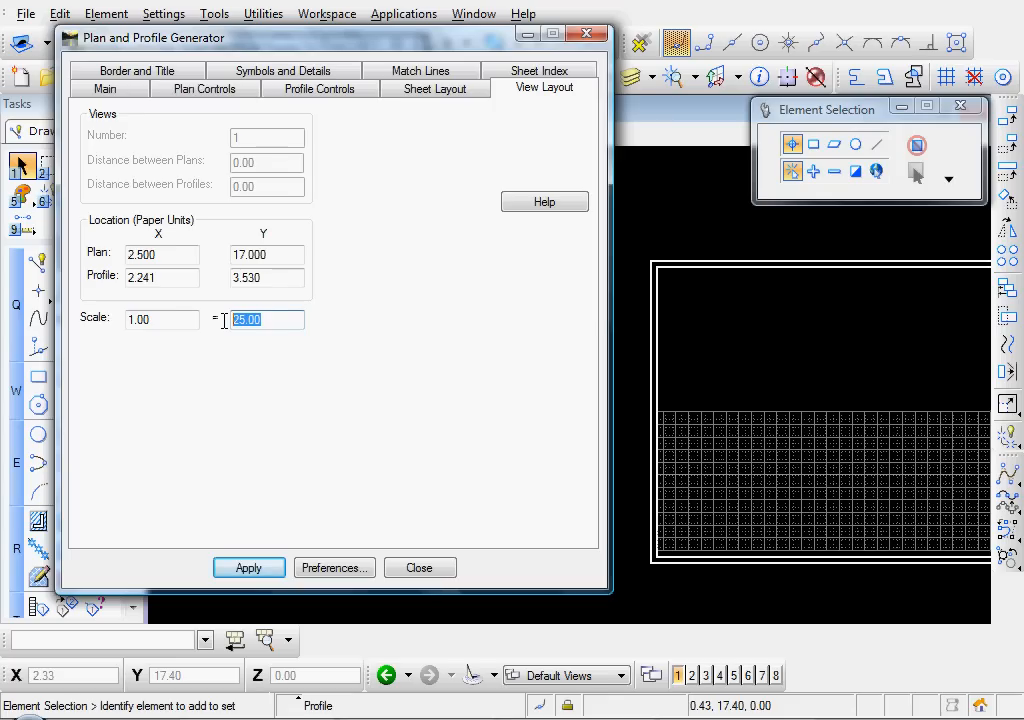
type("50.00")
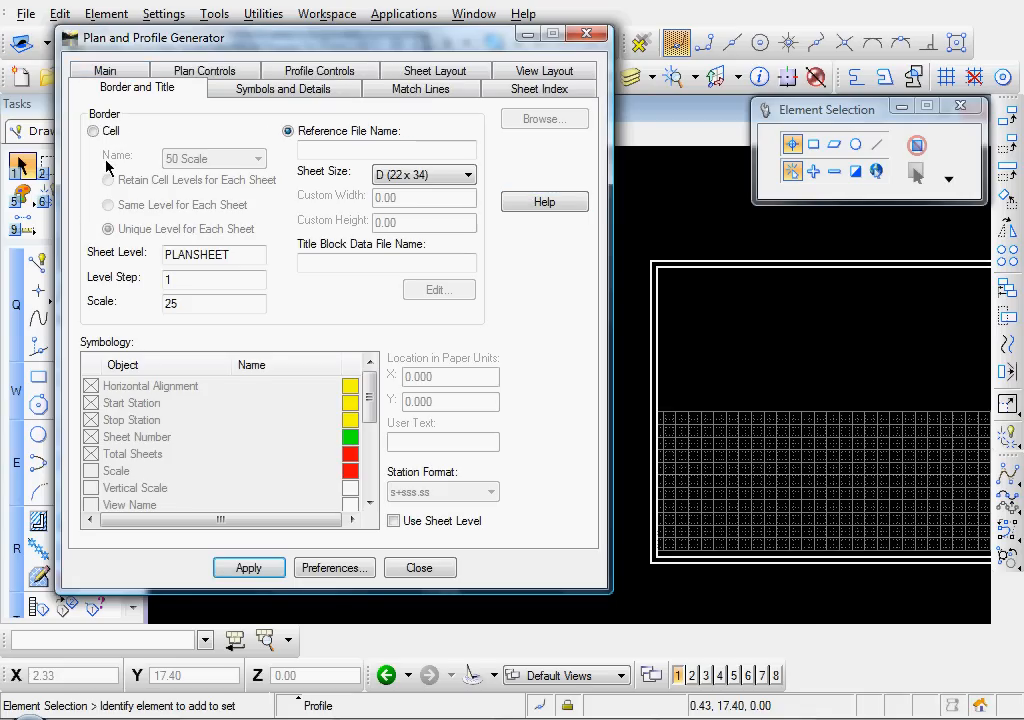
Set border scale 50, browse its reference file, keep D (22x34) size and browse the title block data file
left_click(213, 255)
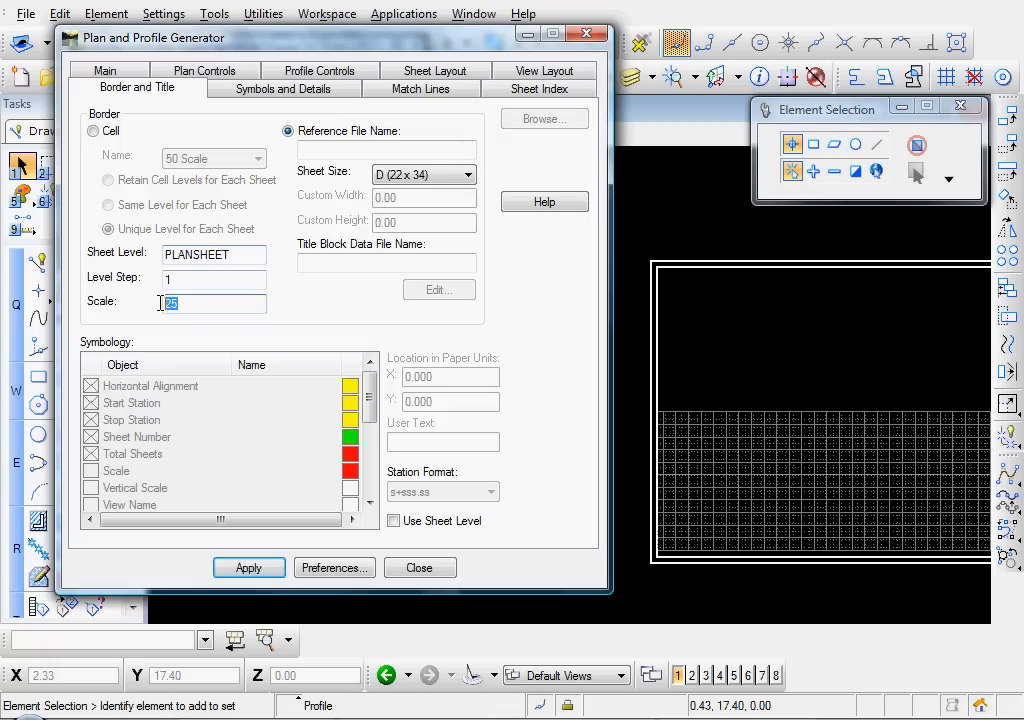
type("50")
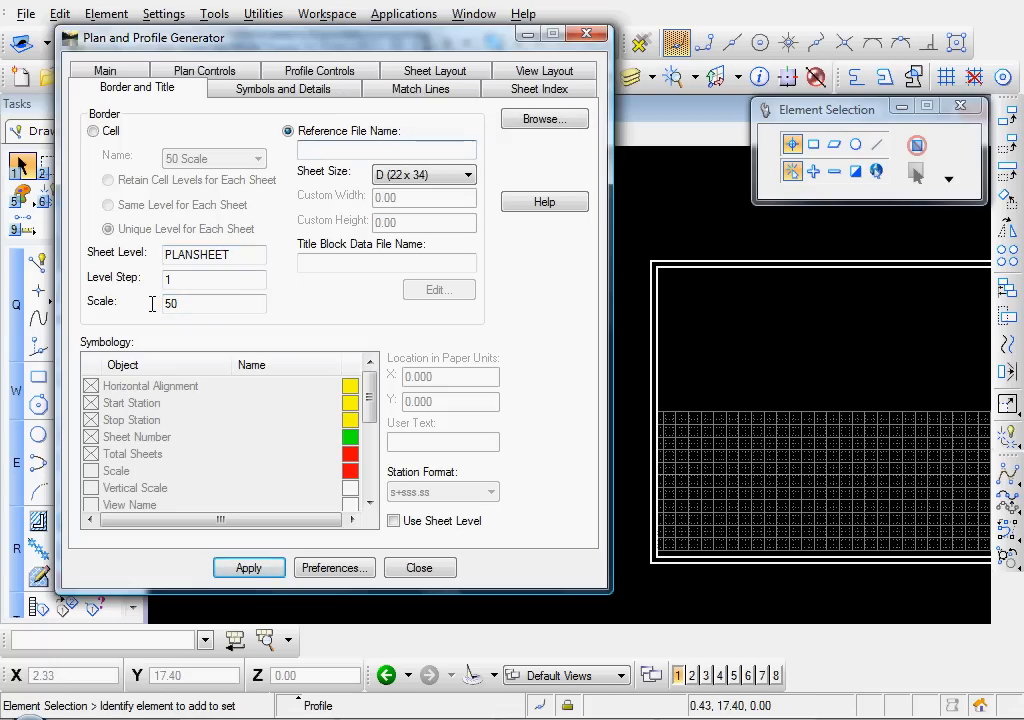
left_click(386, 148)
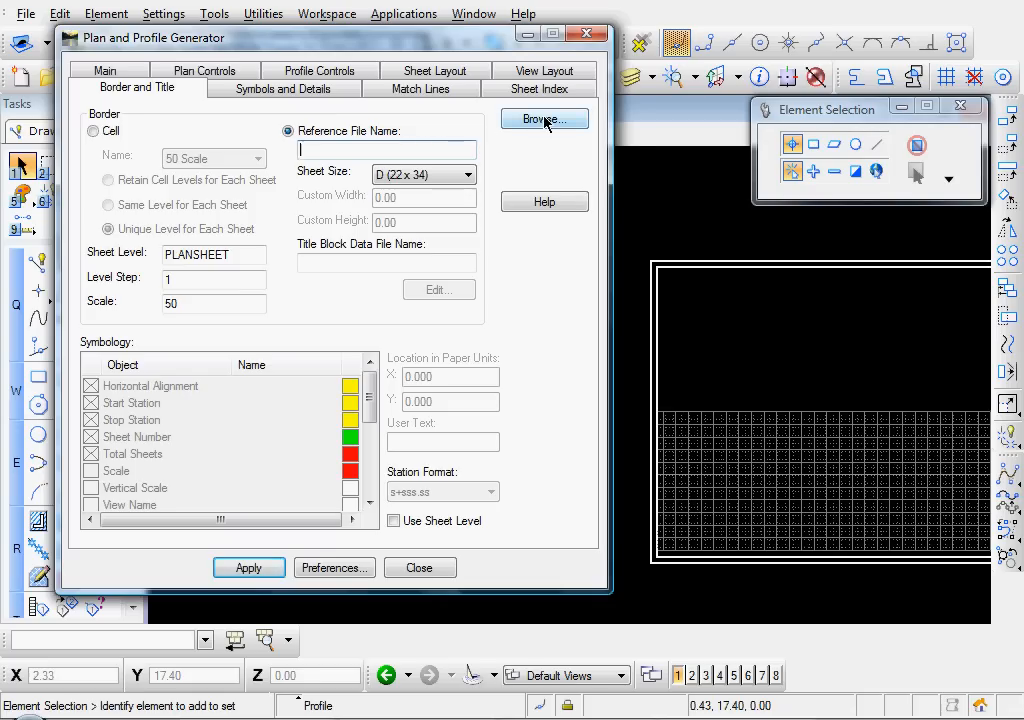
left_click(544, 119)
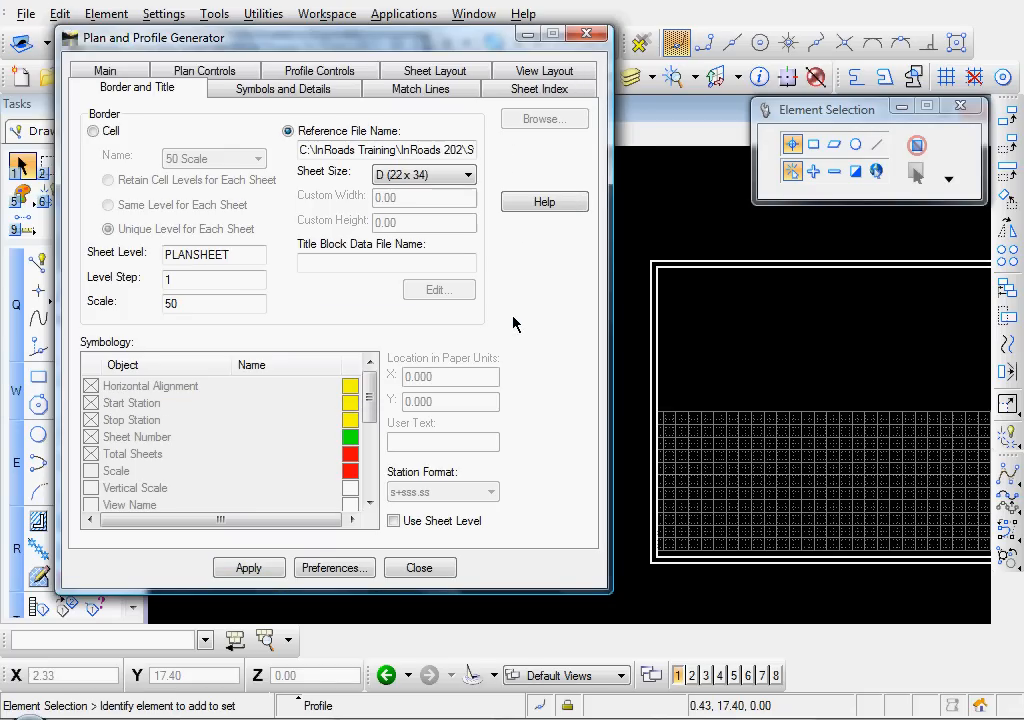
left_click(465, 175)
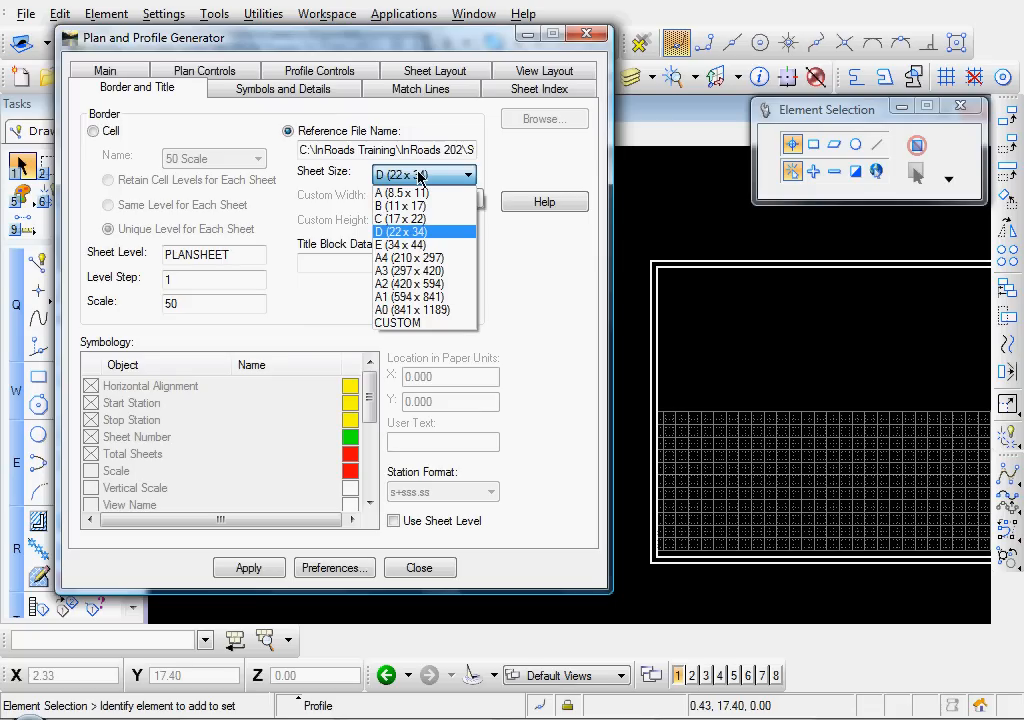
left_click(410, 231)
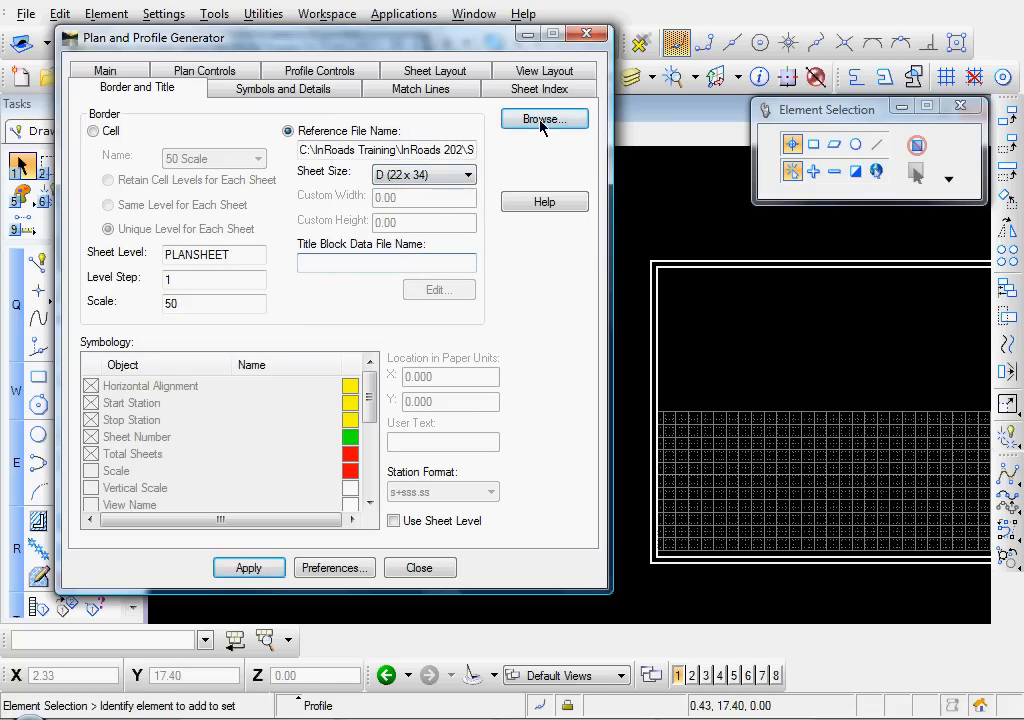
left_click(544, 119)
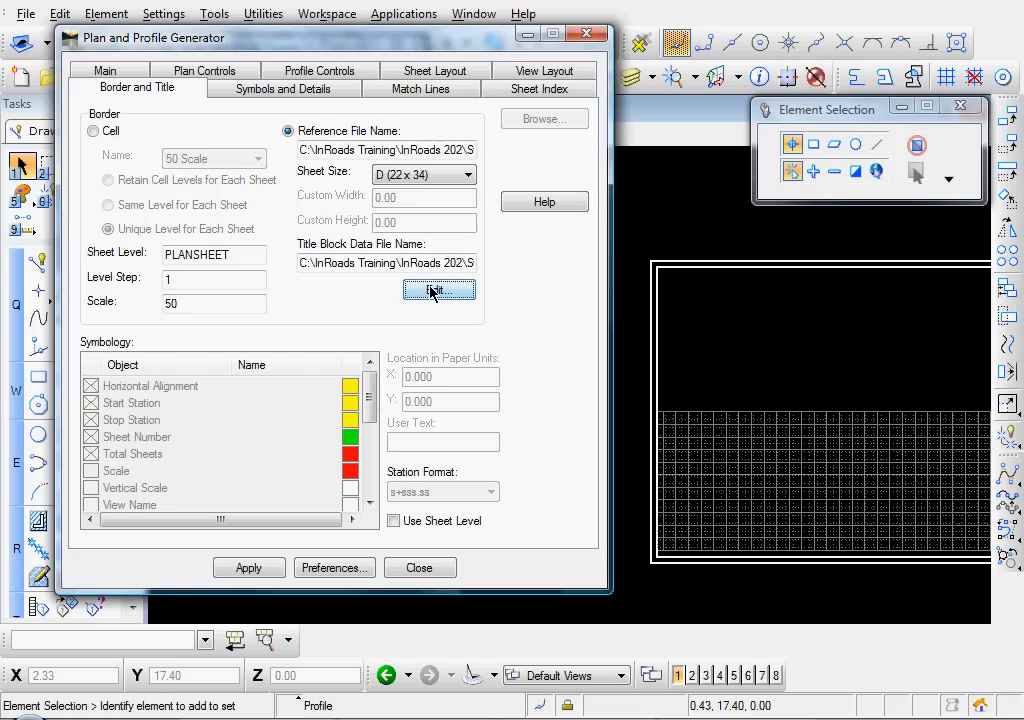
left_click(438, 290)
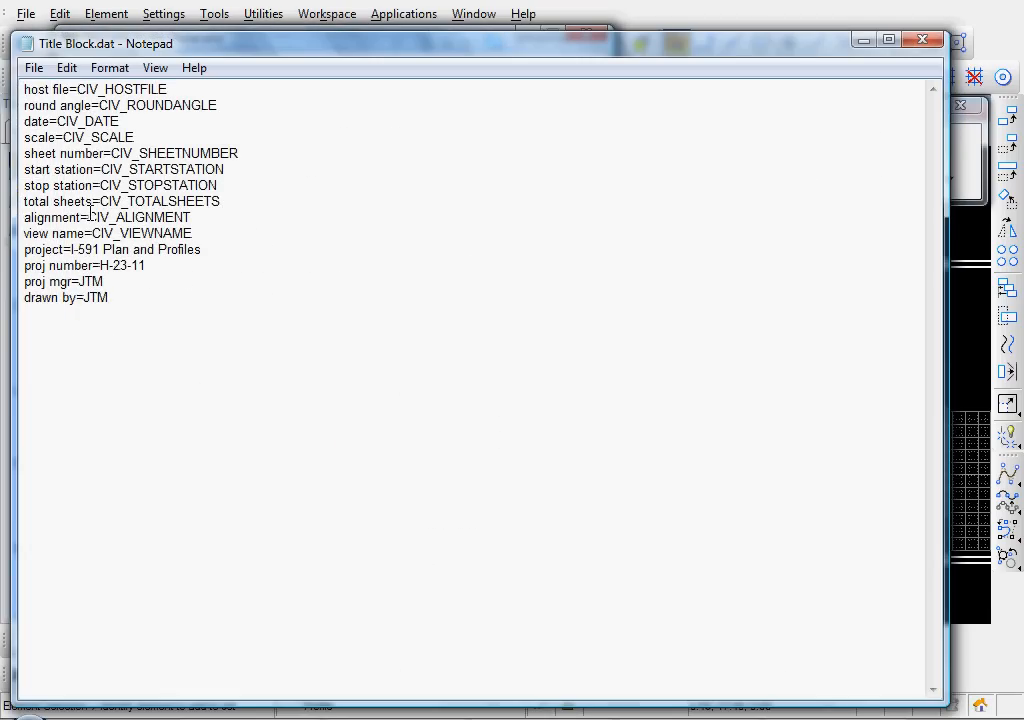
mouse_move(333, 251)
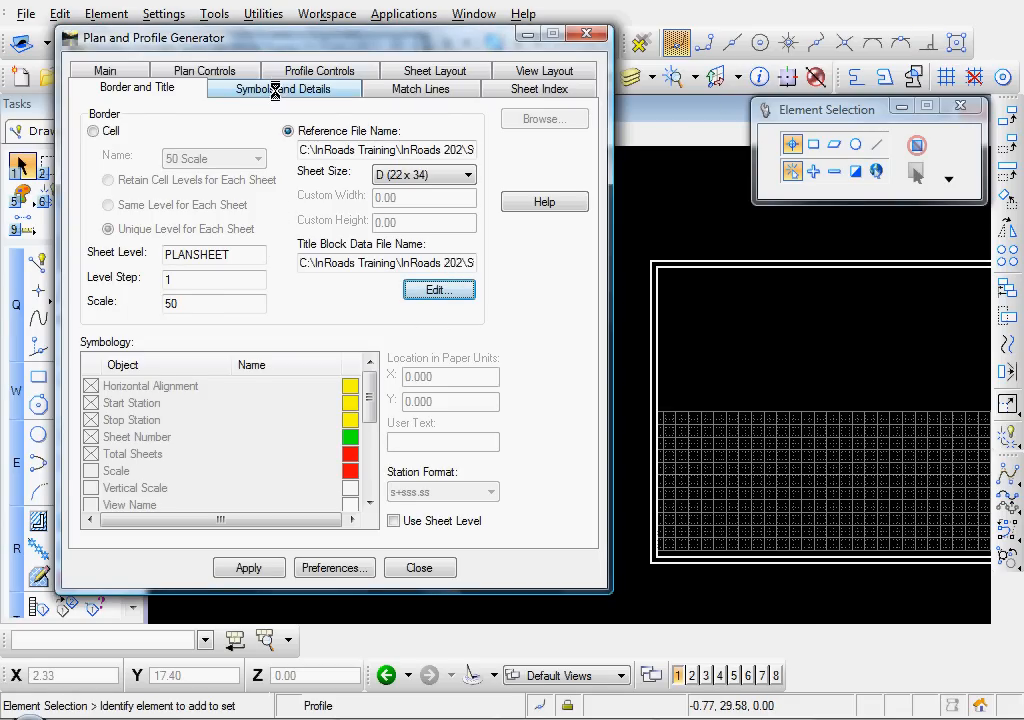
Attach the NARROW north arrow cell on the sheet level, leaving Miscellaneous unattached
left_click(283, 87)
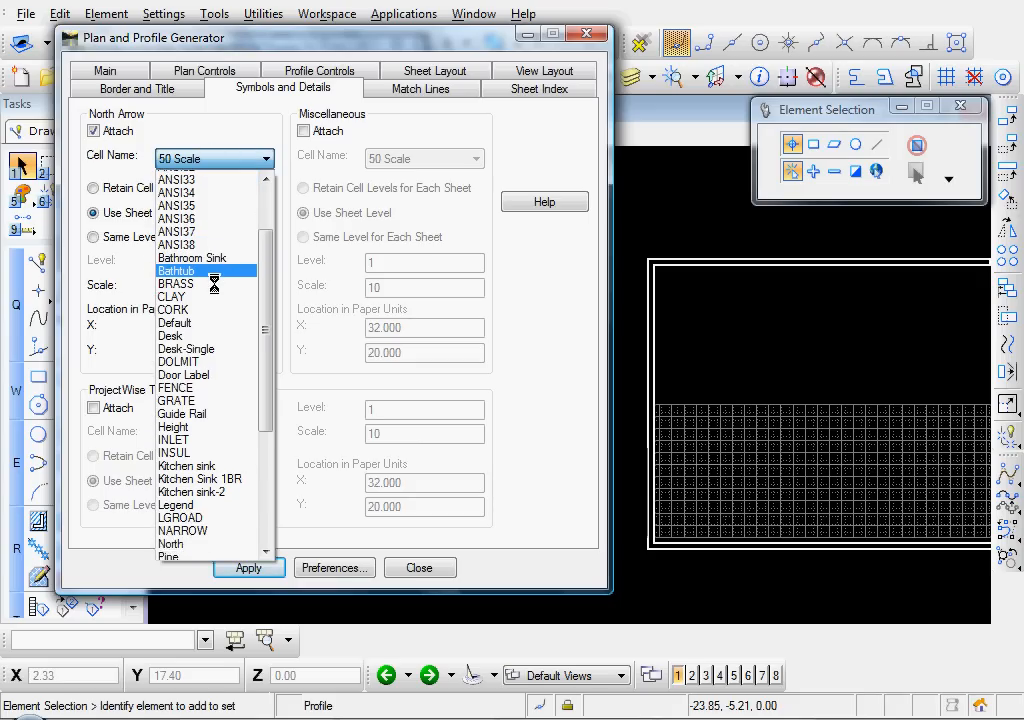
scroll("down", 3)
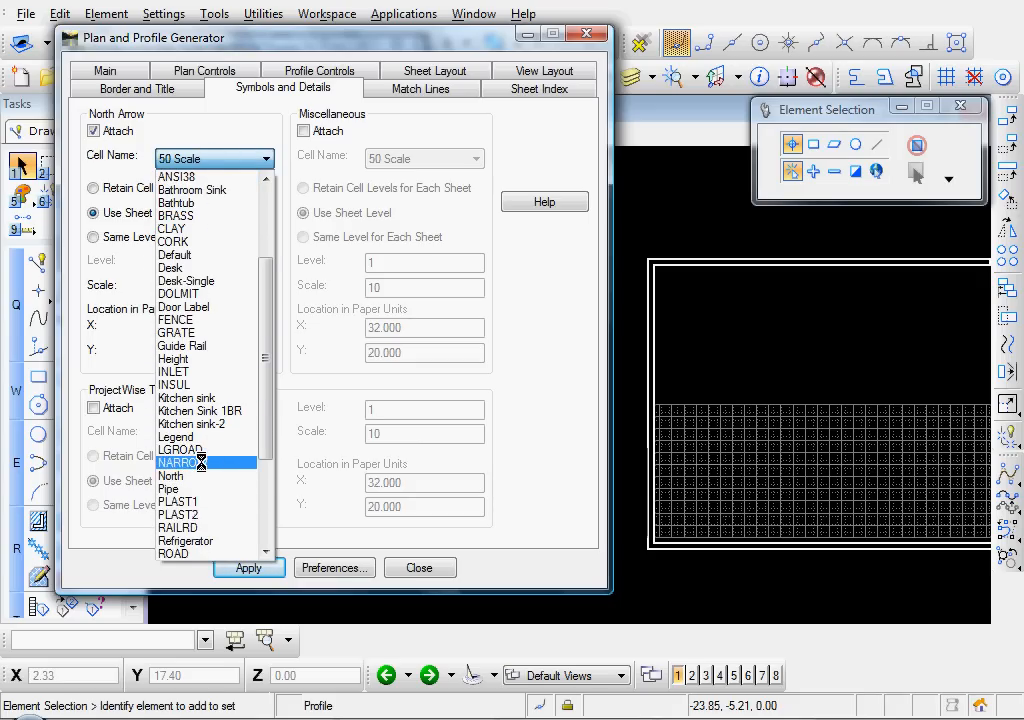
left_click(182, 462)
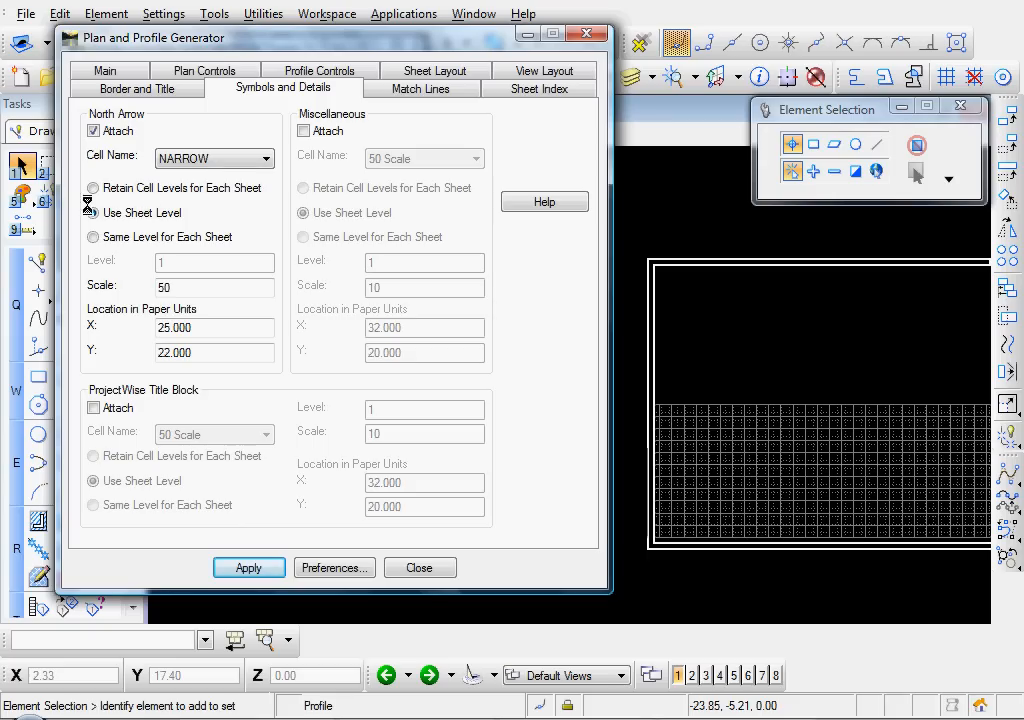
left_click(93, 213)
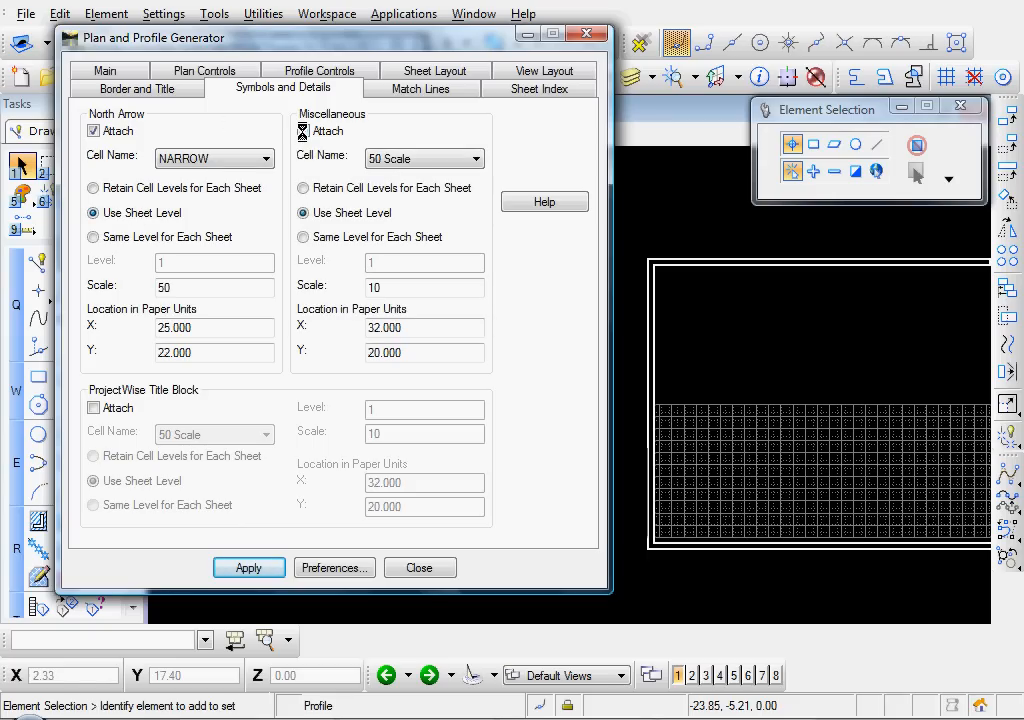
left_click(303, 131)
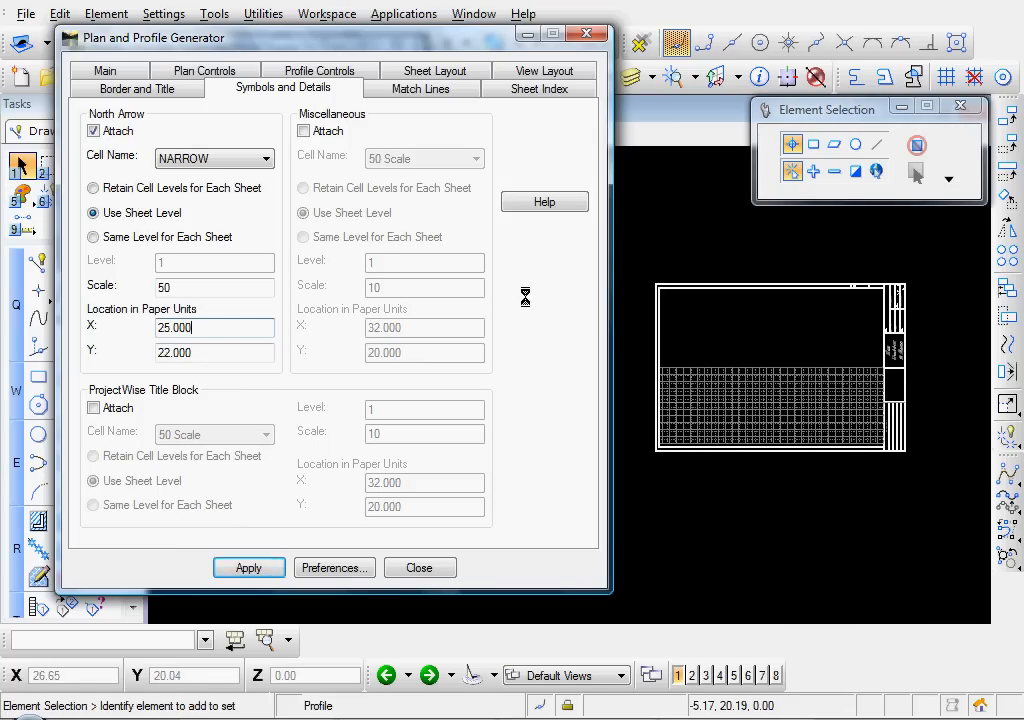
Review Match Lines and Sheet Index options, then return to the Main settings for I-591 Reconstruction
left_click(421, 88)
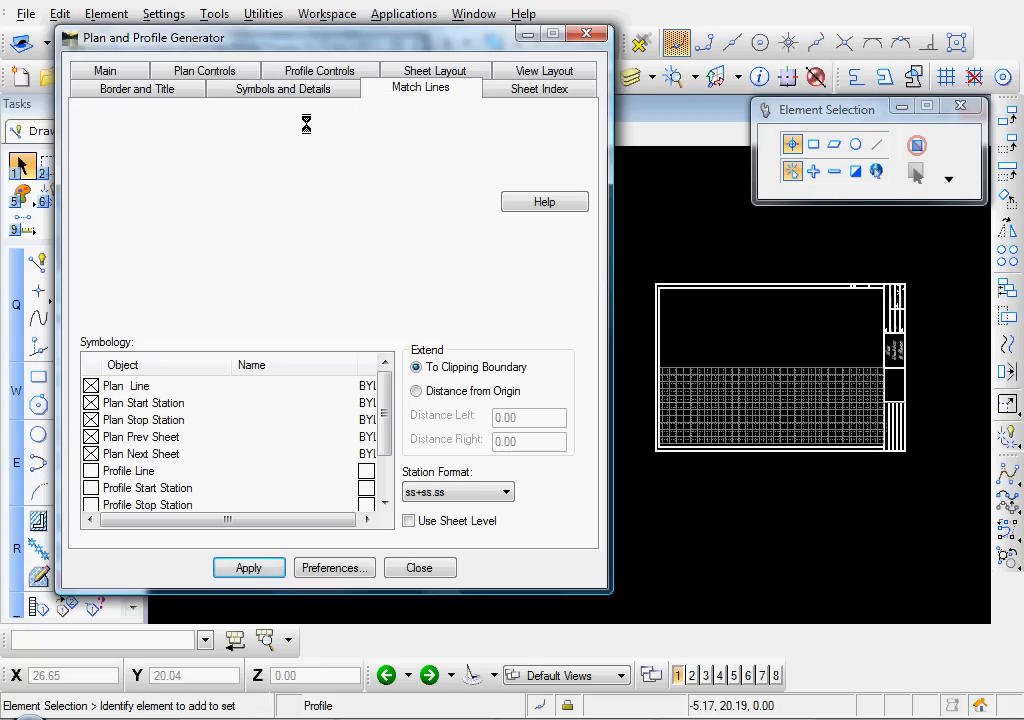
mouse_move(485, 163)
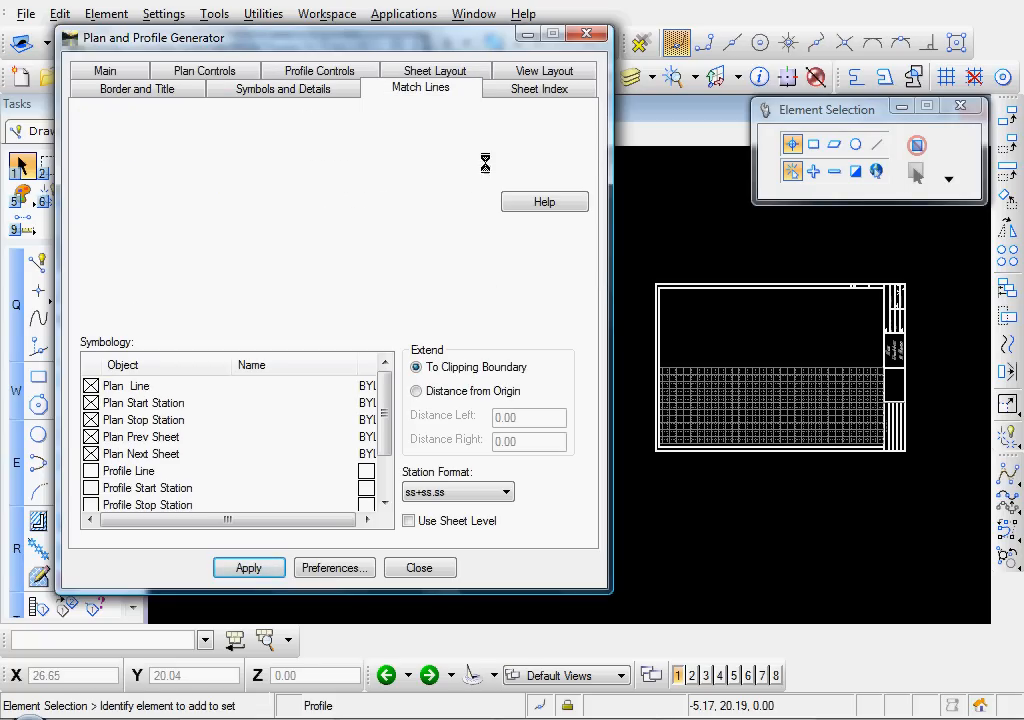
mouse_move(478, 150)
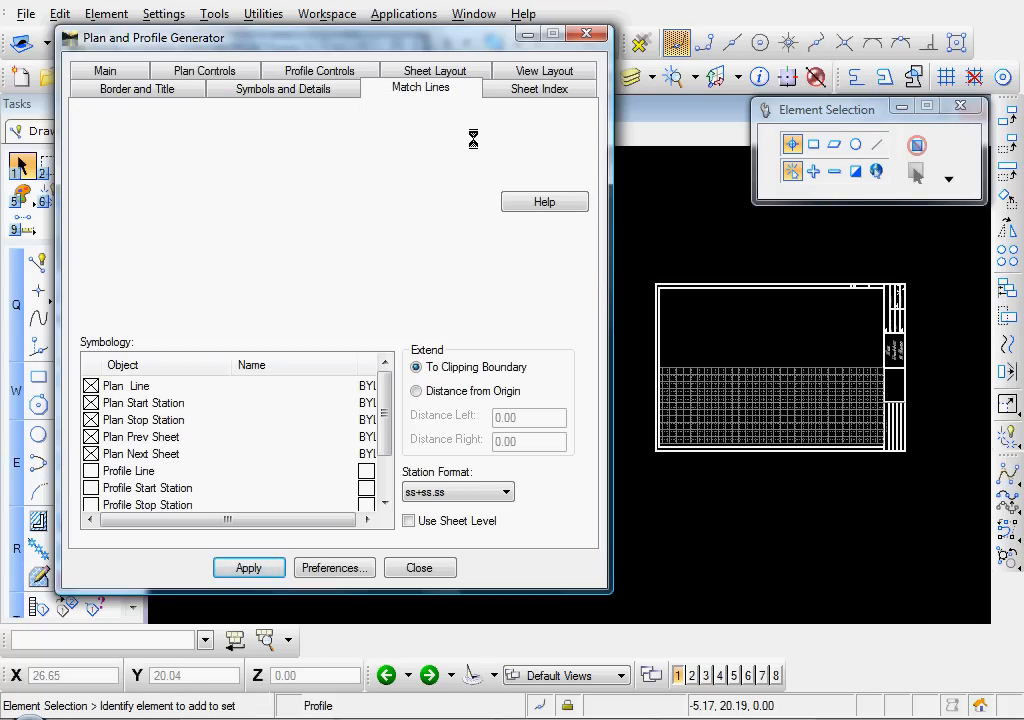
left_click(538, 88)
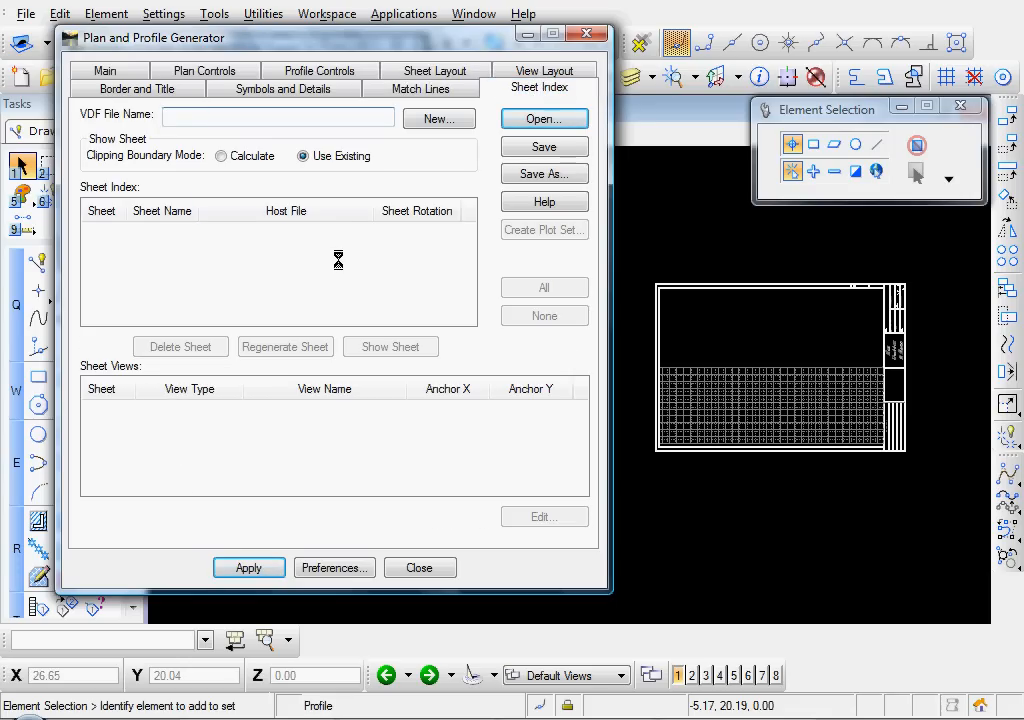
left_click(544, 118)
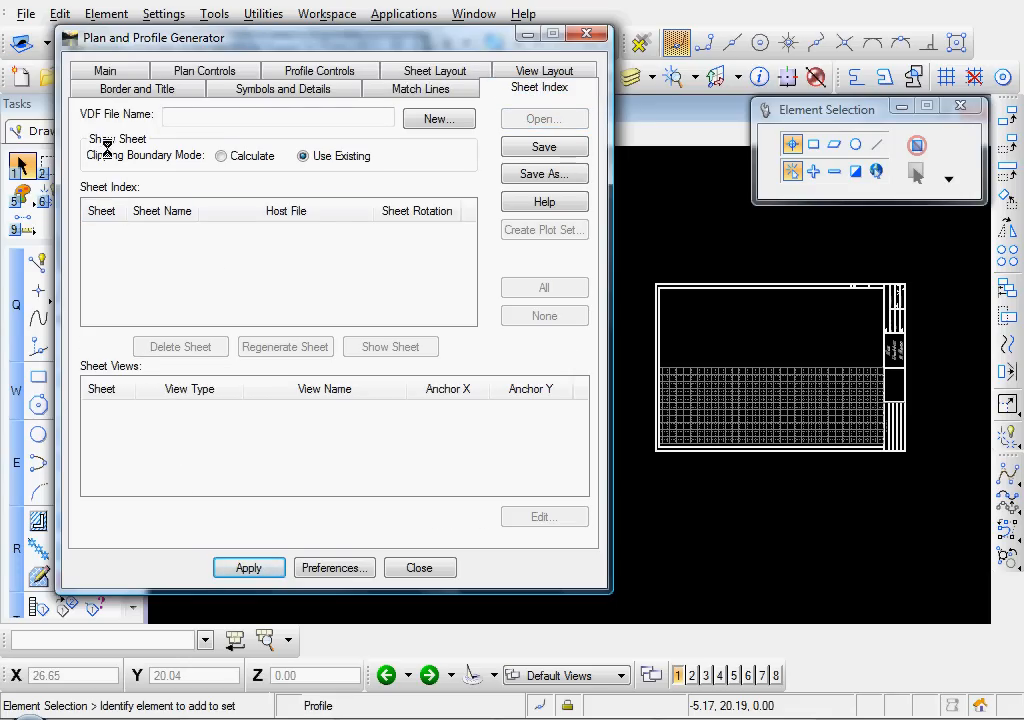
left_click(105, 70)
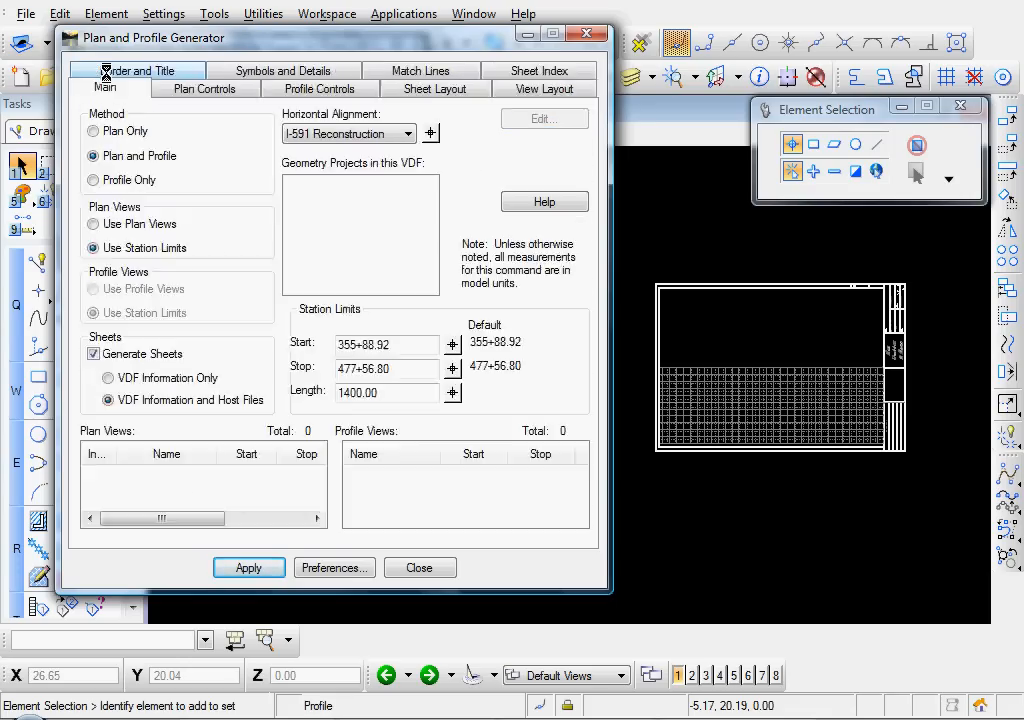